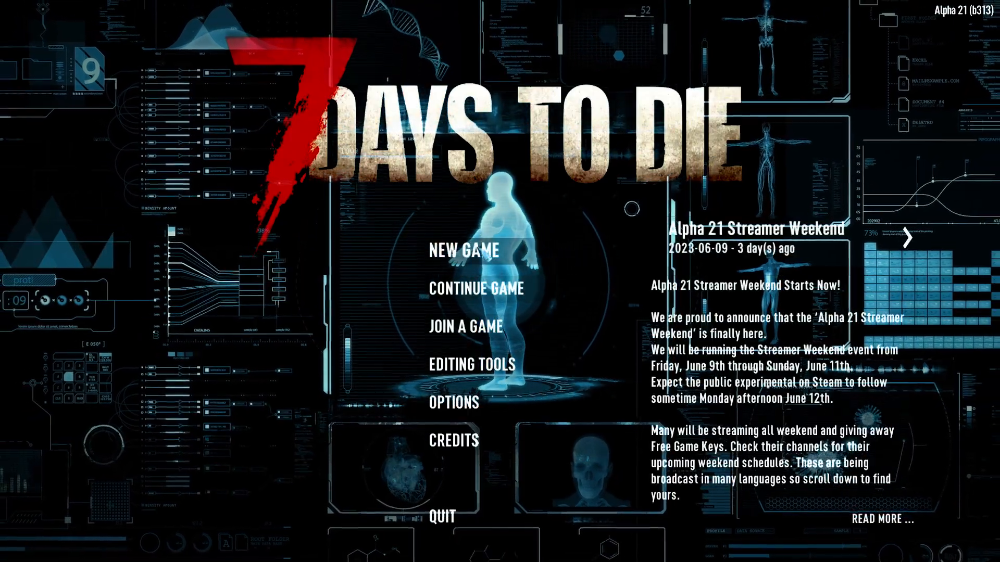
Extract the mod generator archive and enter the 7DTD_mod_gen_gui folder.
{"action": "left_click", "coordinate": [462, 251]}
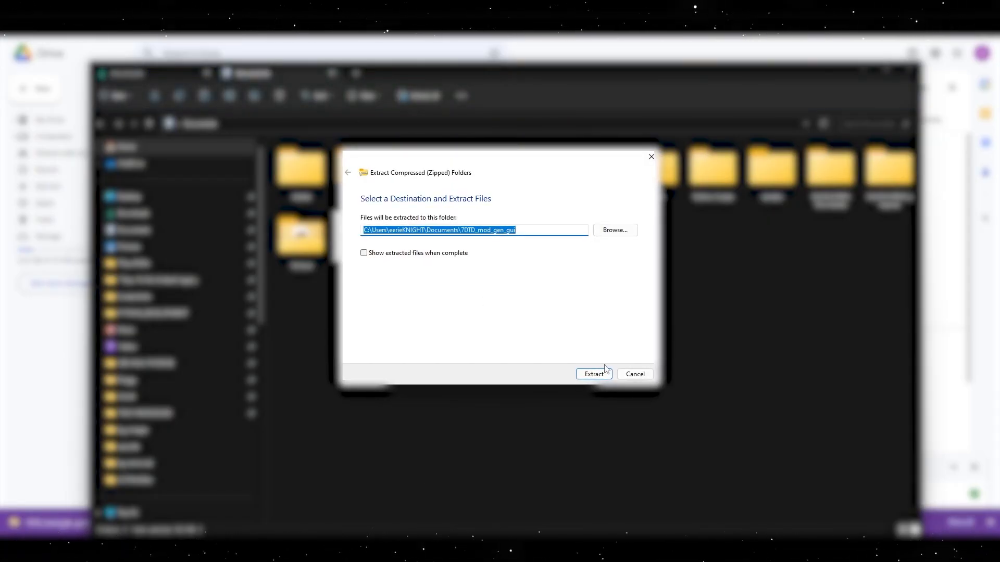
{"action": "left_click", "coordinate": [594, 374]}
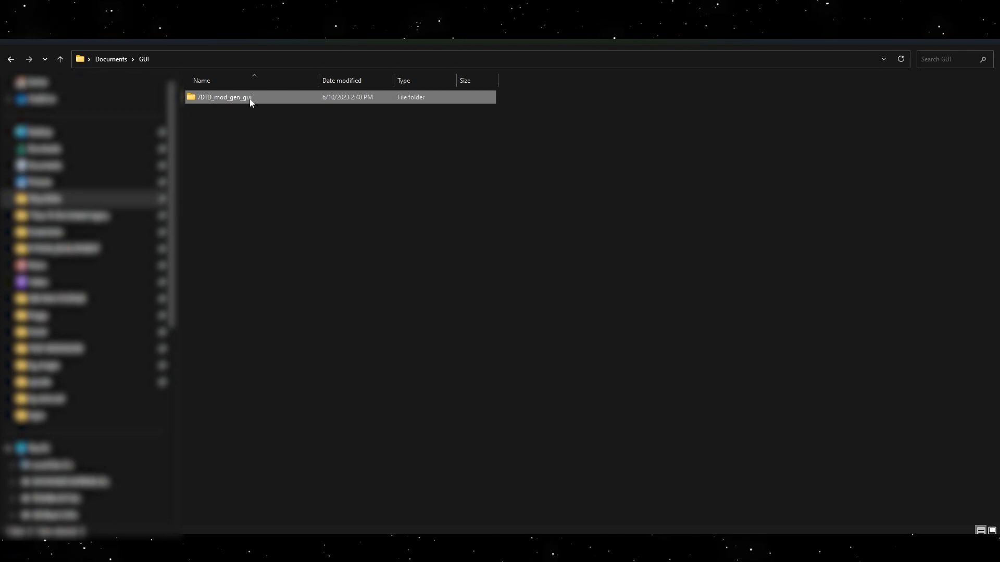
{"action": "double_click", "coordinate": [225, 98]}
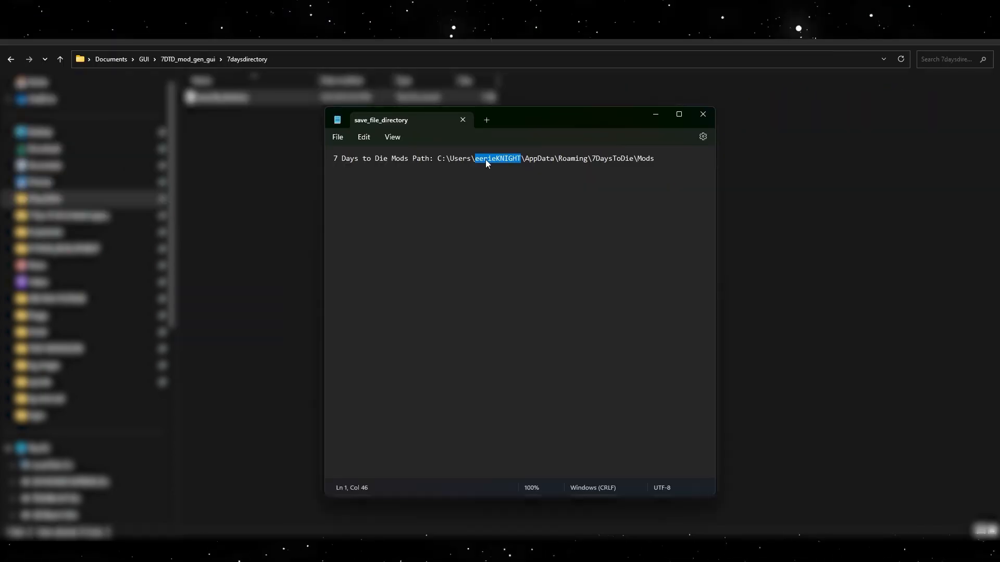
Rewrite the Mods path line with the computer name and directory, then save save_file_directory.
{"action": "type", "text": "\\computer"}
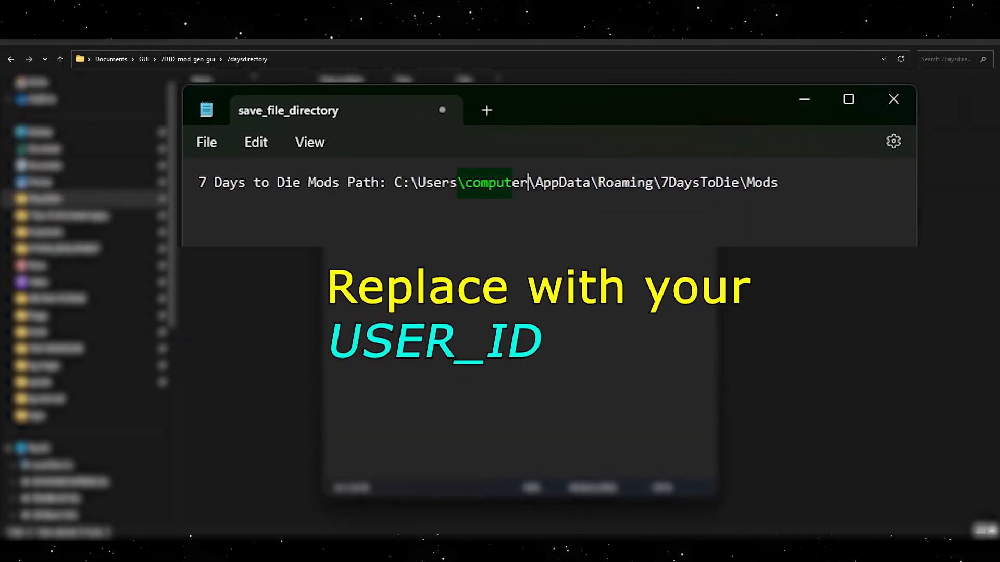
{"action": "type", "text": "_name"}
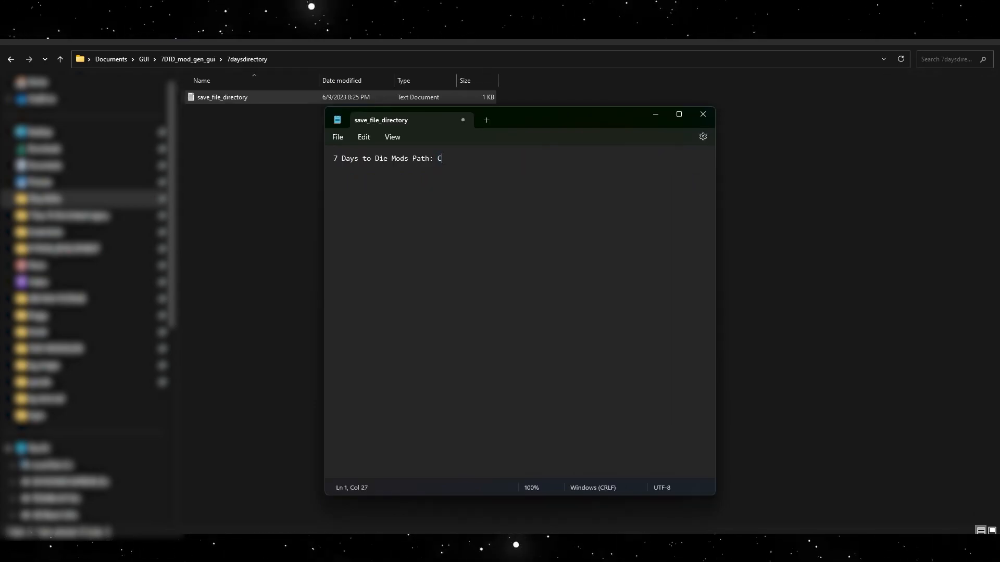
{"action": "type", "text": ":\\"}
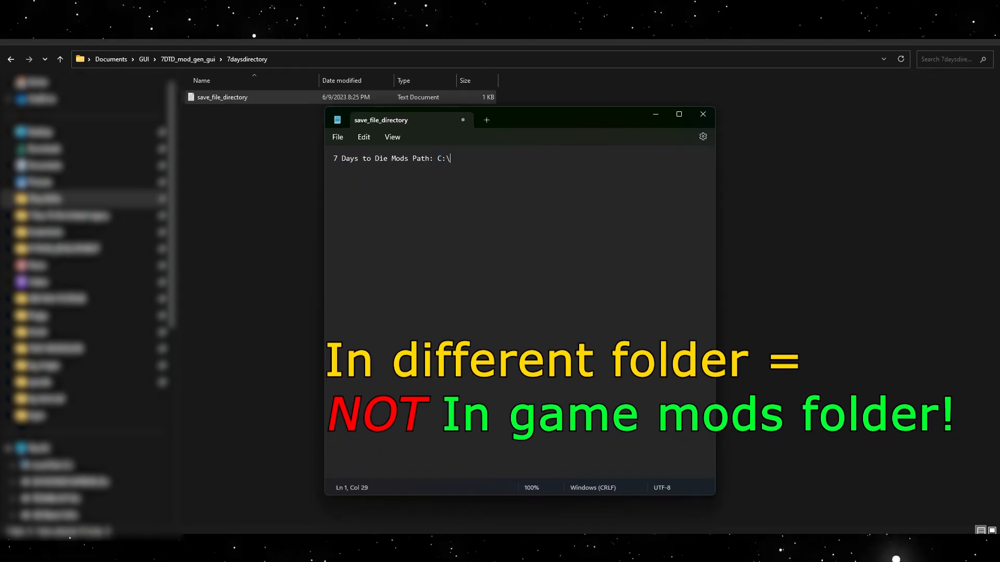
{"action": "type", "text": "otheridrectory\\"}
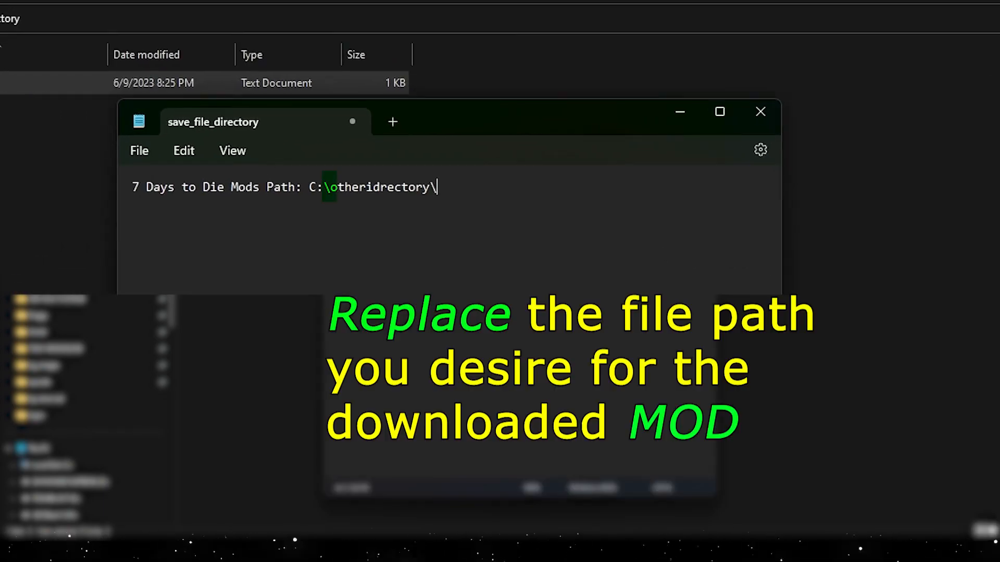
{"action": "type", "text": "gui"}
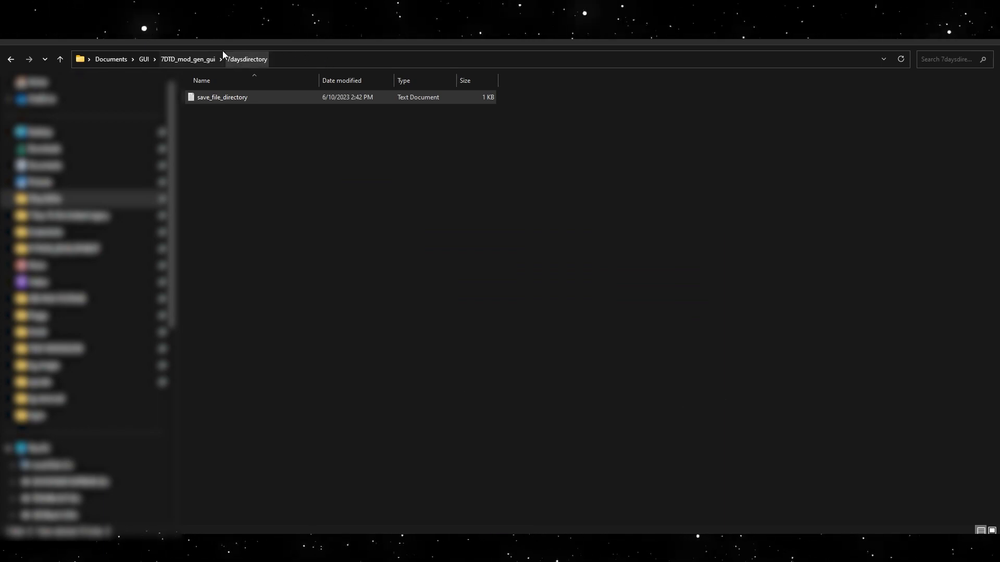
Search the 7DTD_mod_gen_gui folder for .exe and launch the mod generator application.
{"action": "left_click", "coordinate": [188, 58]}
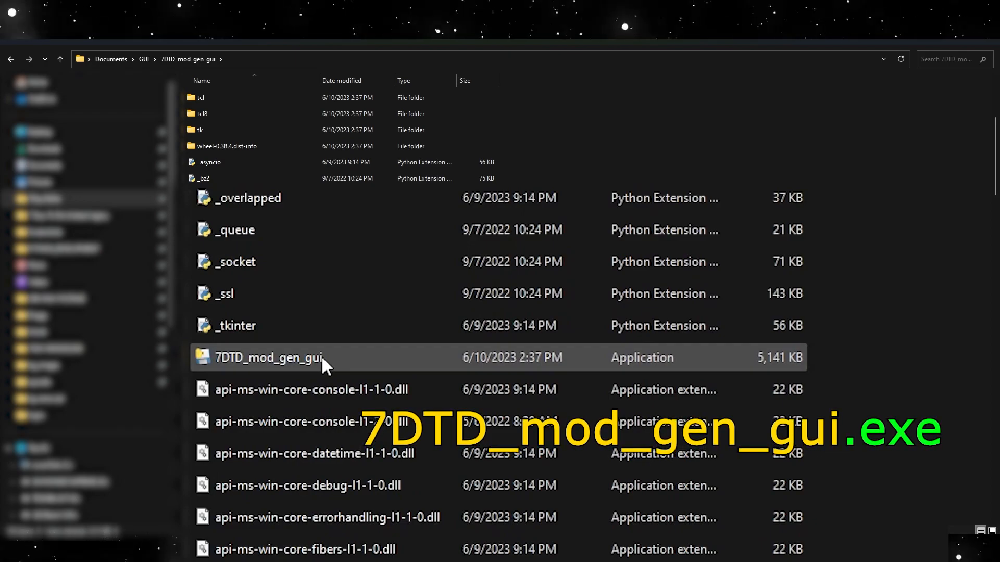
{"action": "type", "text": ".ex"}
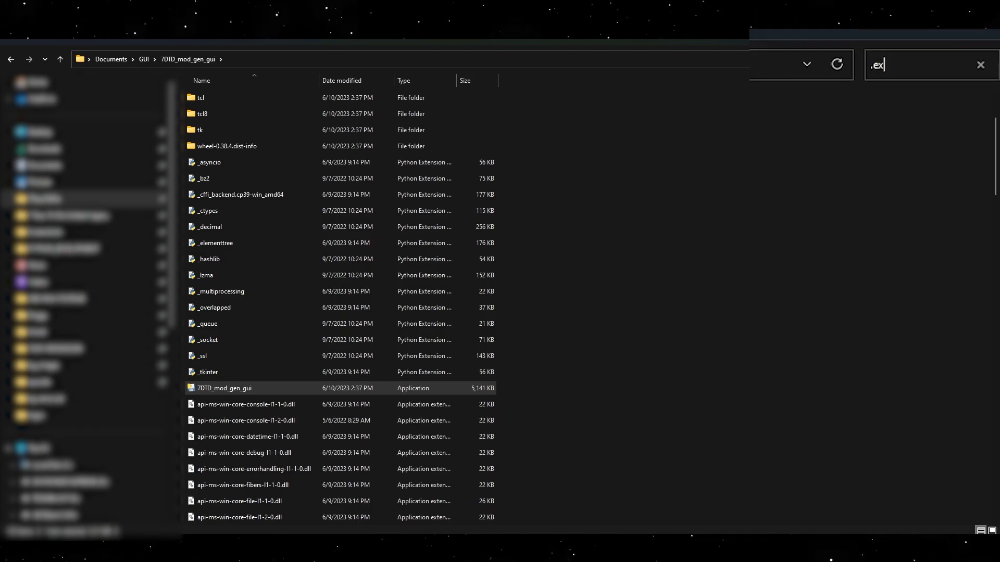
{"action": "type", "text": "e"}
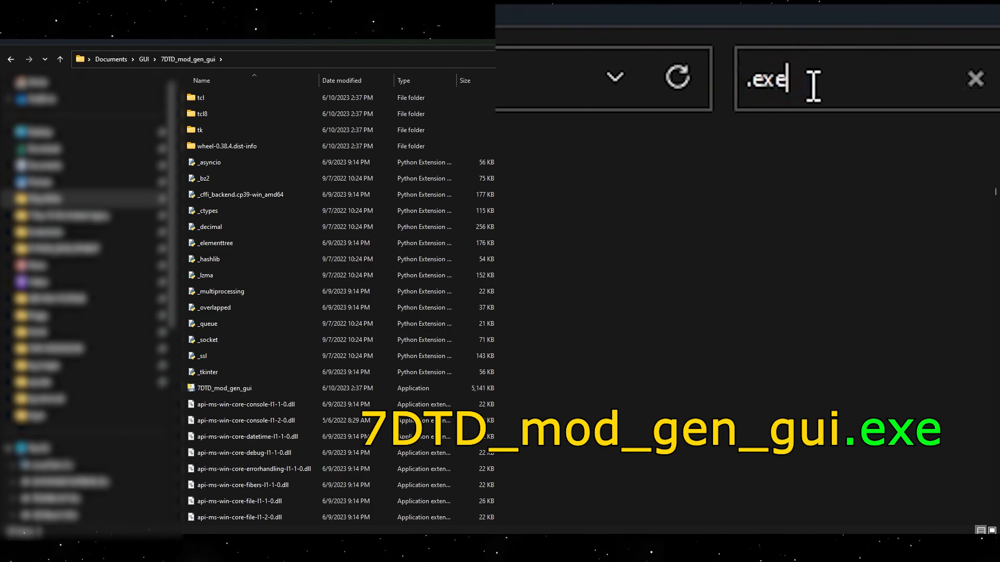
{"action": "left_click", "coordinate": [225, 388]}
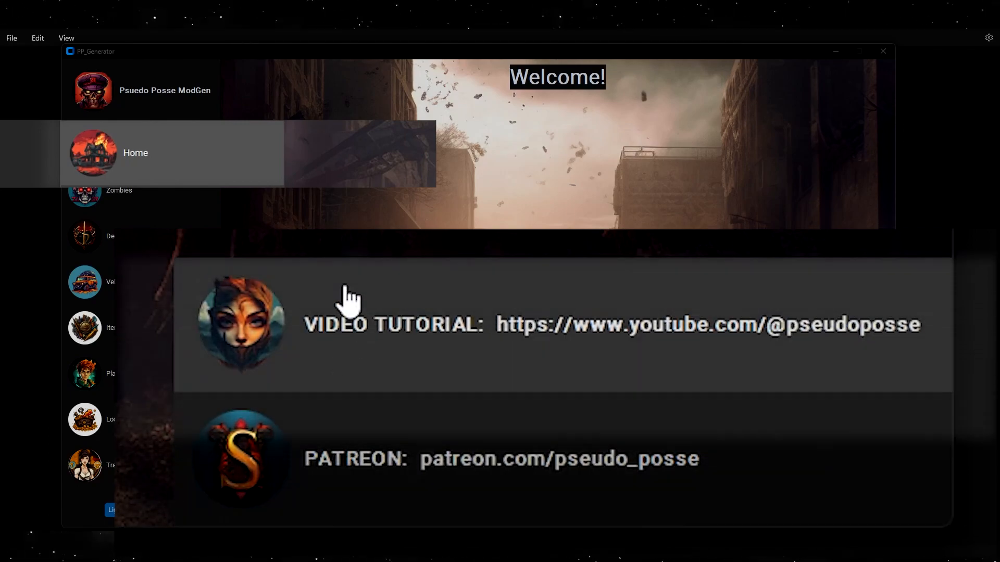
Follow the patreon.com/pseudo_posse link from the ModGen Home page.
{"action": "left_click", "coordinate": [558, 460]}
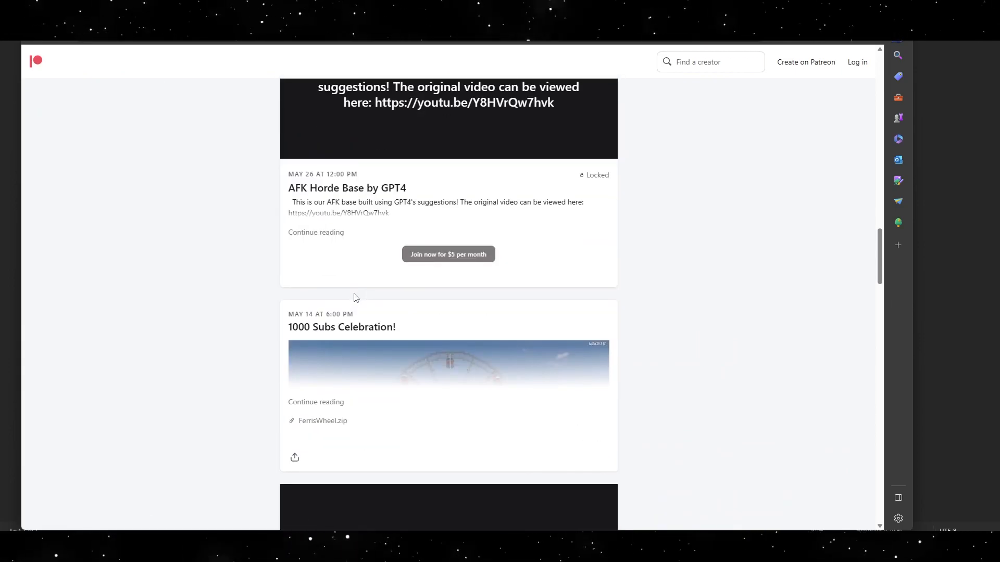
Scroll through the pseudo_posse Patreon post feed.
{"action": "scroll", "scroll_direction": "down", "scroll_amount": 3}
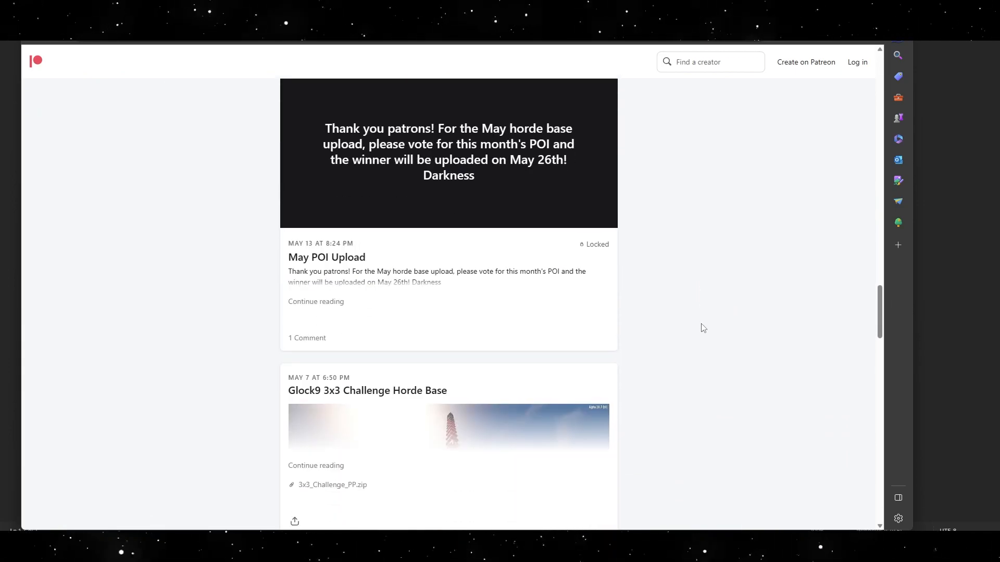
{"action": "scroll", "scroll_direction": "down", "scroll_amount": 3}
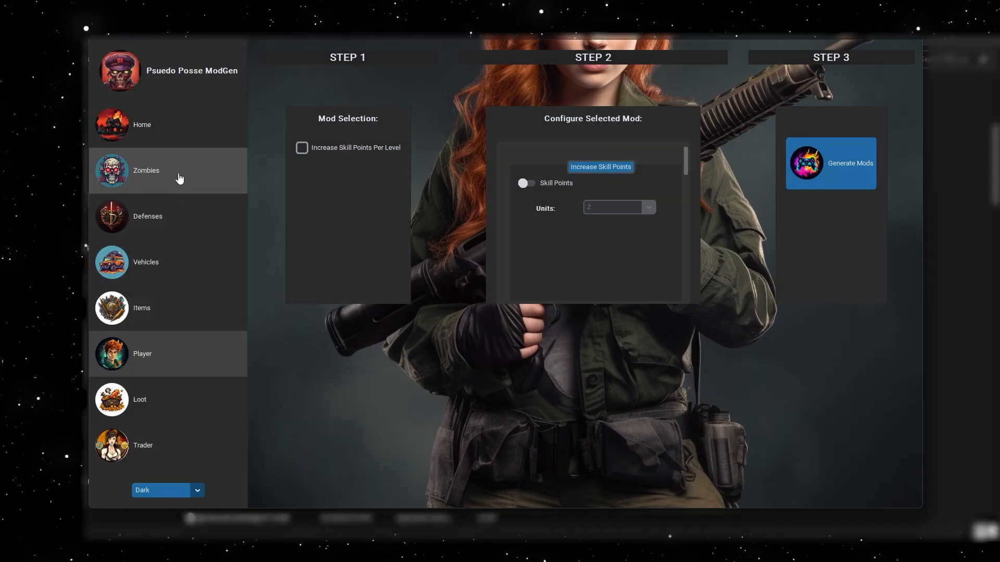
In the Zombies category, tick Melee Range, Increase Biome Zombies and Increase Loot Drops.
{"action": "left_click", "coordinate": [146, 171]}
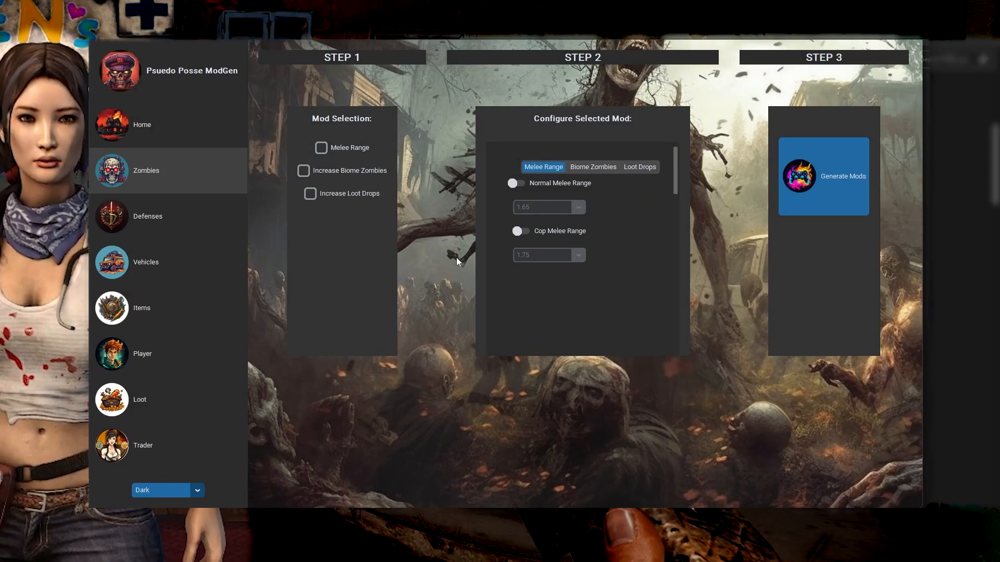
{"action": "mouse_move", "coordinate": [148, 176]}
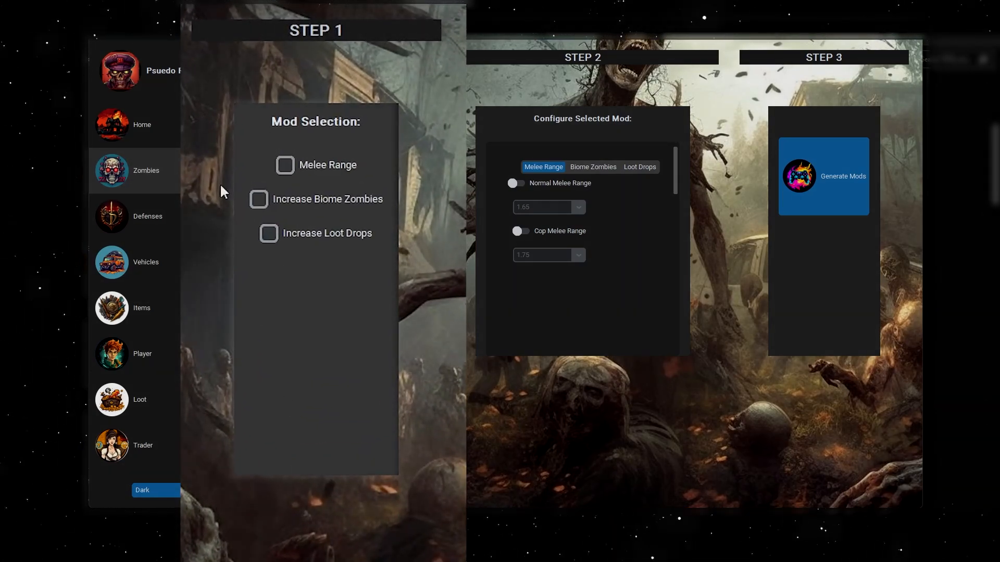
{"action": "mouse_move", "coordinate": [511, 43]}
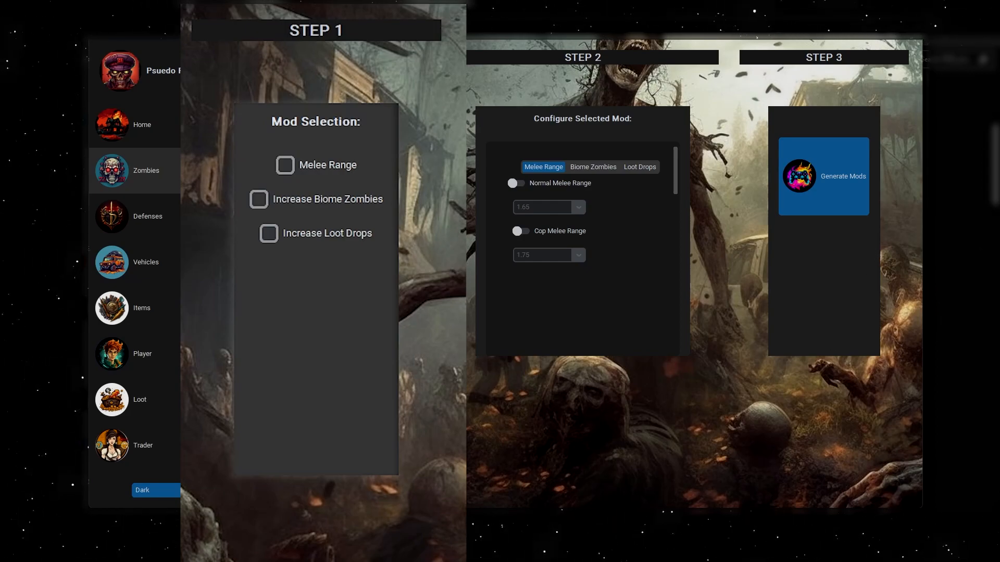
{"action": "mouse_move", "coordinate": [237, 344]}
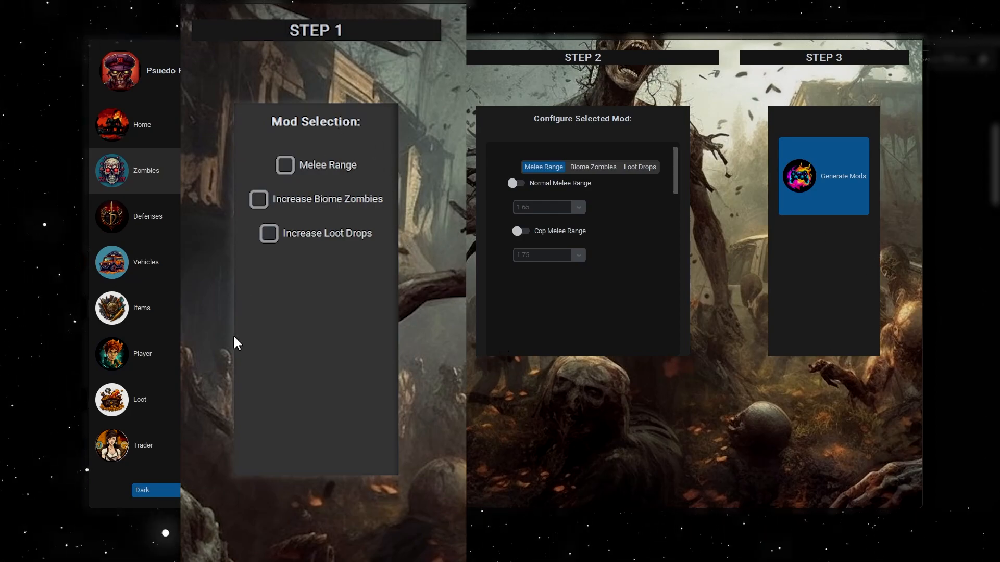
{"action": "left_click", "coordinate": [259, 199]}
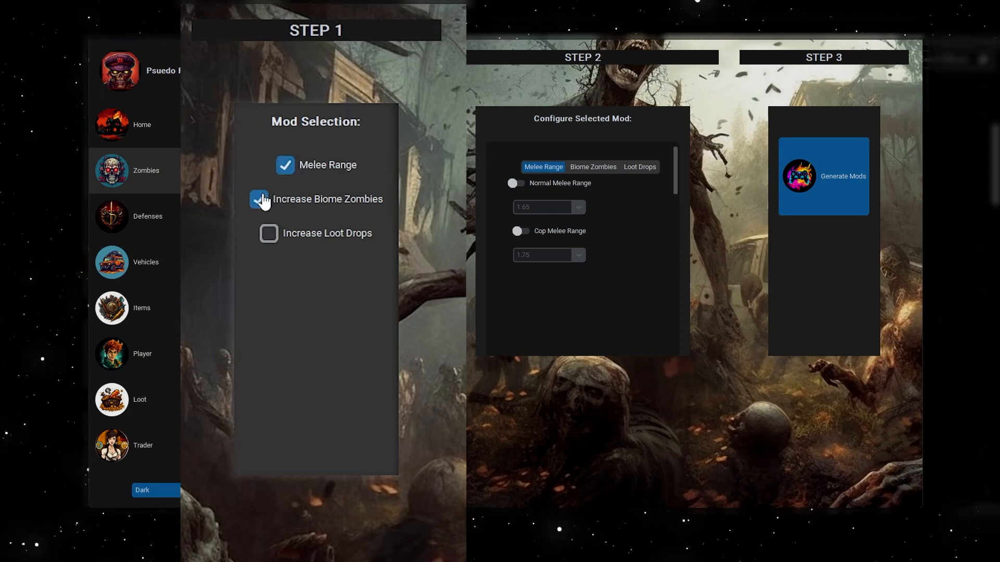
{"action": "left_click", "coordinate": [268, 233]}
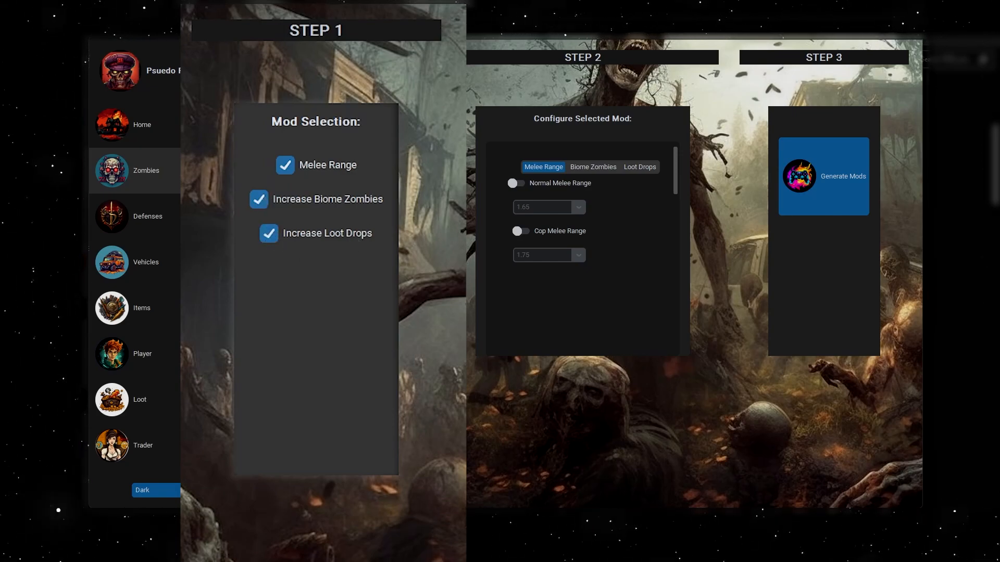
{"action": "left_click", "coordinate": [284, 165]}
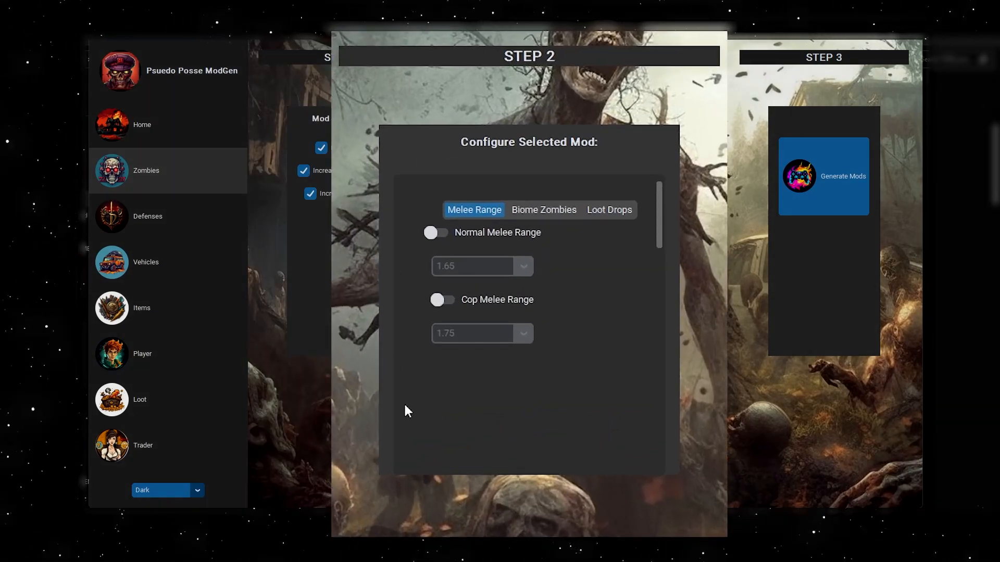
{"action": "mouse_move", "coordinate": [482, 214]}
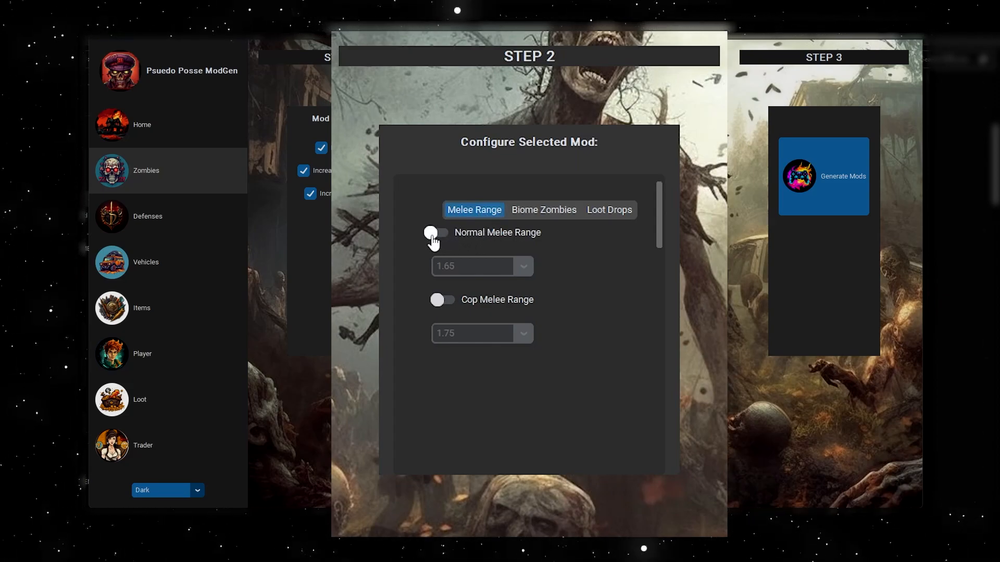
Enable Normal Melee Range at 1.30, trying Cop Melee Range and leaving it off.
{"action": "left_click", "coordinate": [438, 234]}
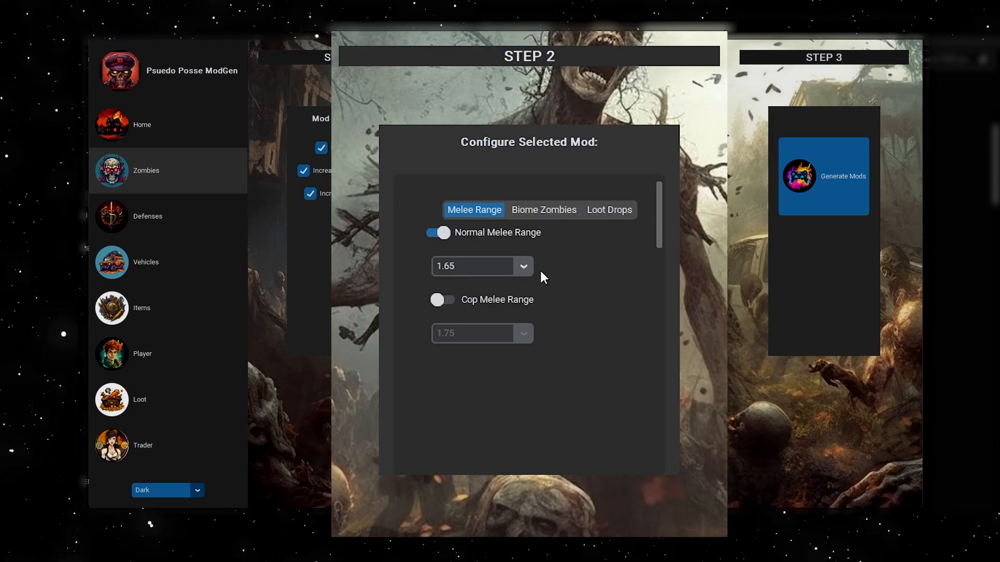
{"action": "left_click", "coordinate": [481, 266]}
{"action": "type", "text": "1.3"}
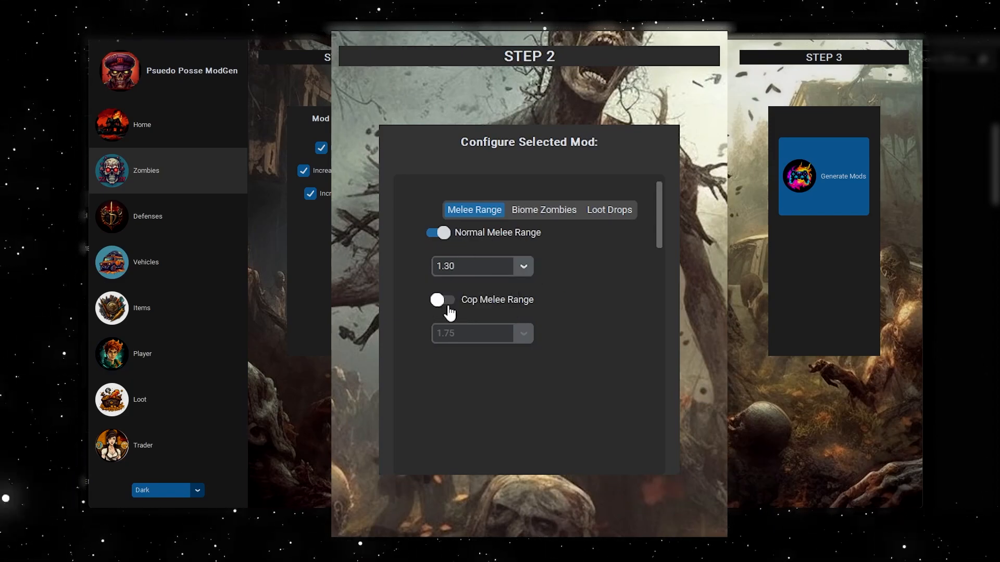
{"action": "left_click", "coordinate": [442, 300]}
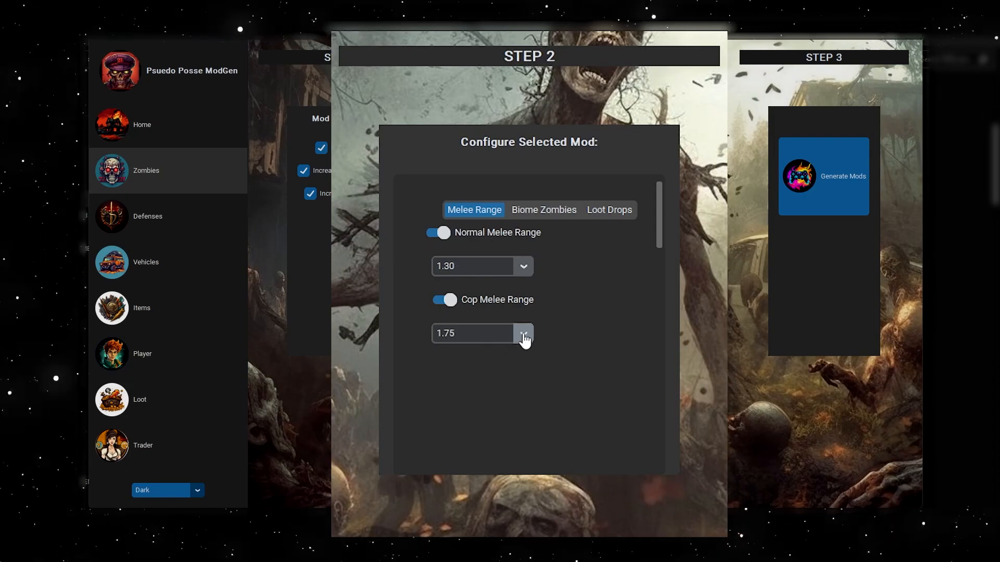
{"action": "left_click", "coordinate": [525, 334]}
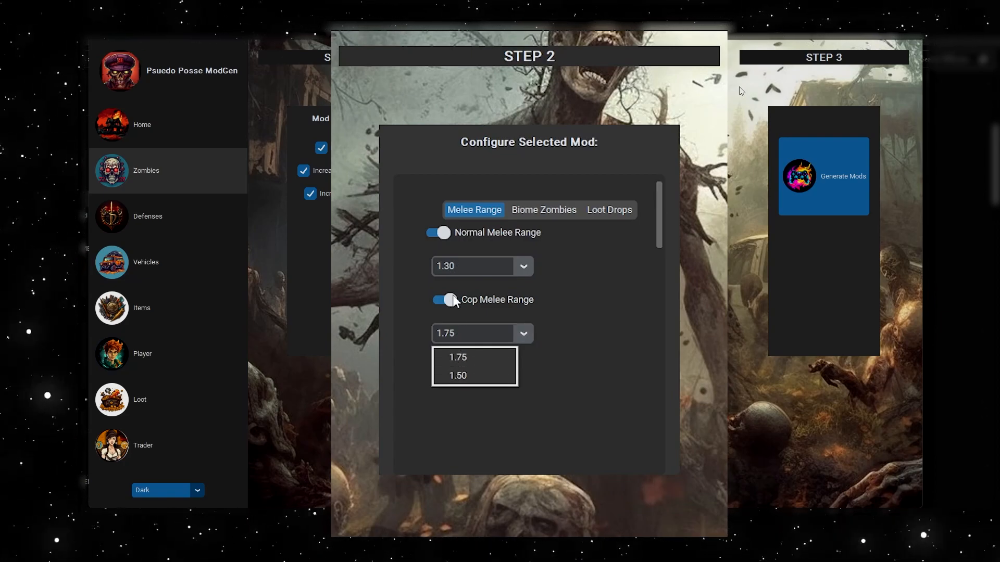
{"action": "left_click", "coordinate": [442, 299]}
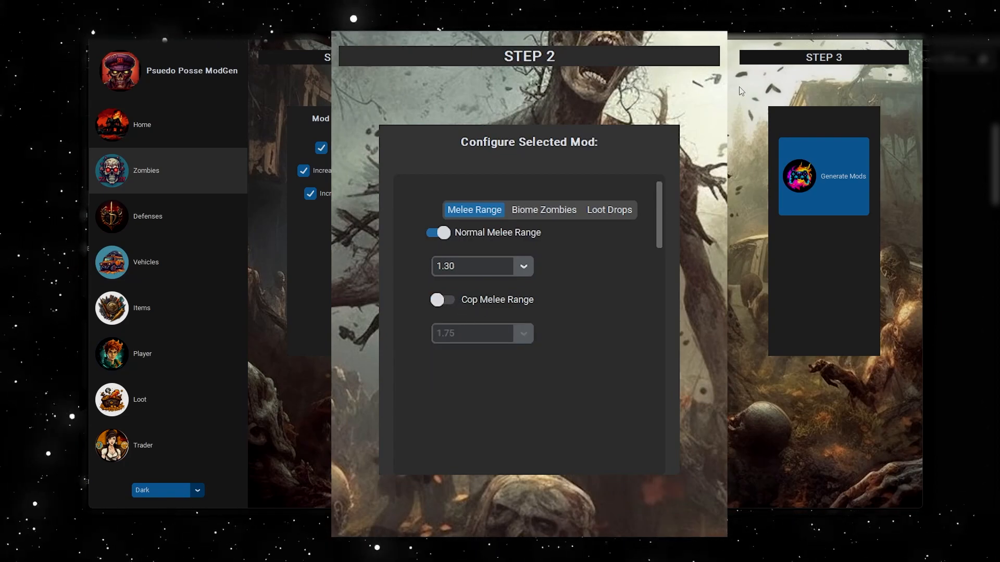
{"action": "left_click", "coordinate": [470, 266]}
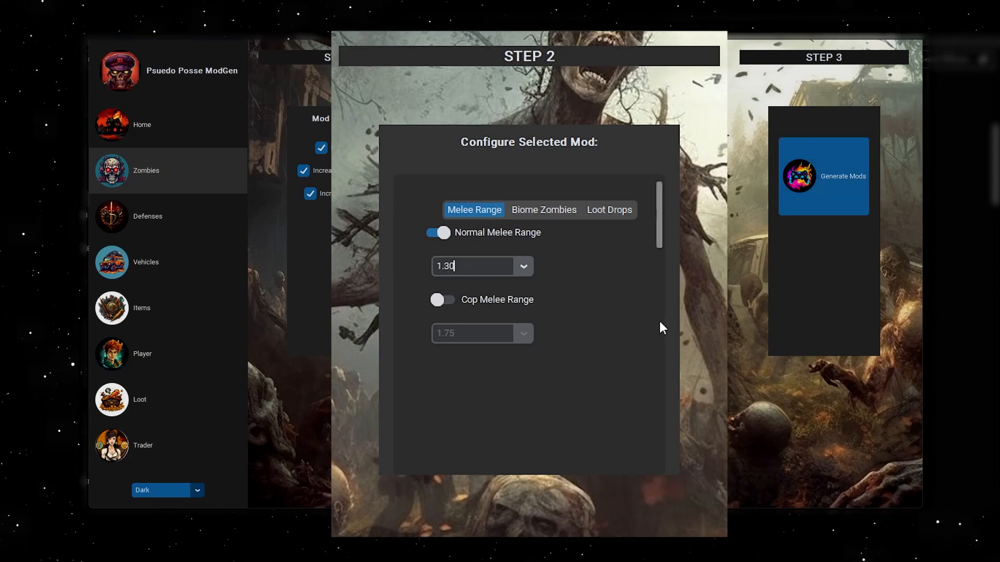
{"action": "mouse_move", "coordinate": [456, 314]}
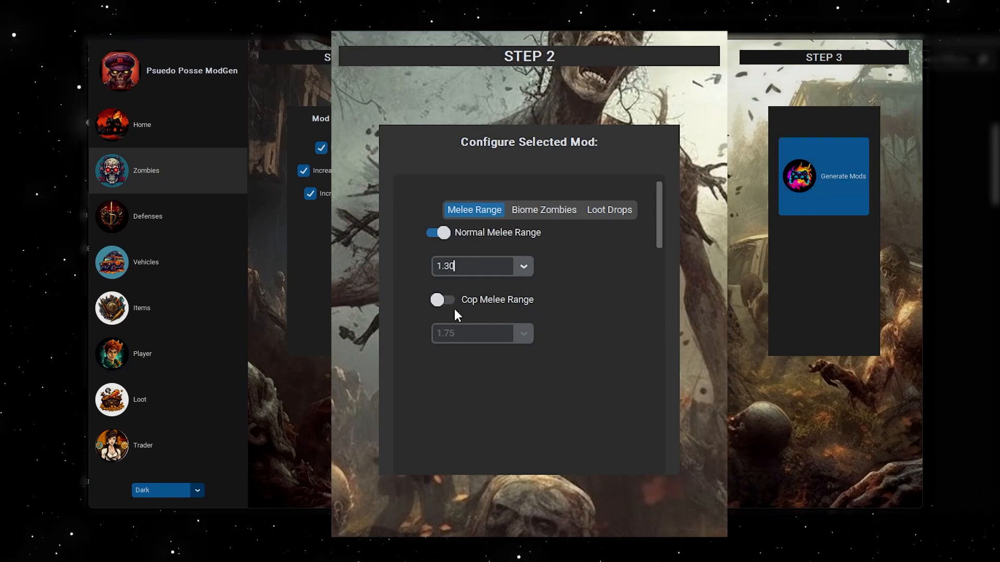
{"action": "mouse_move", "coordinate": [439, 320]}
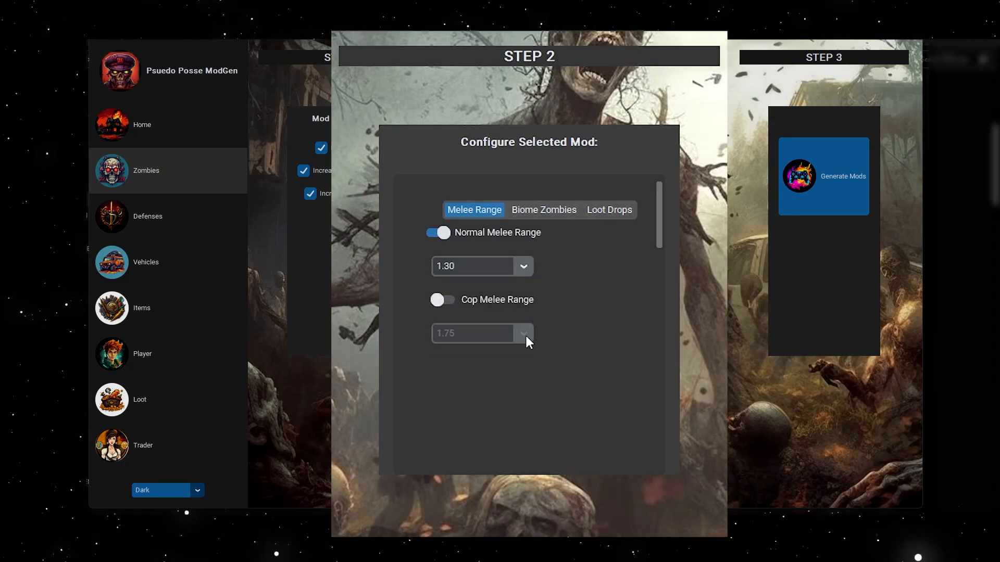
{"action": "left_click", "coordinate": [472, 266]}
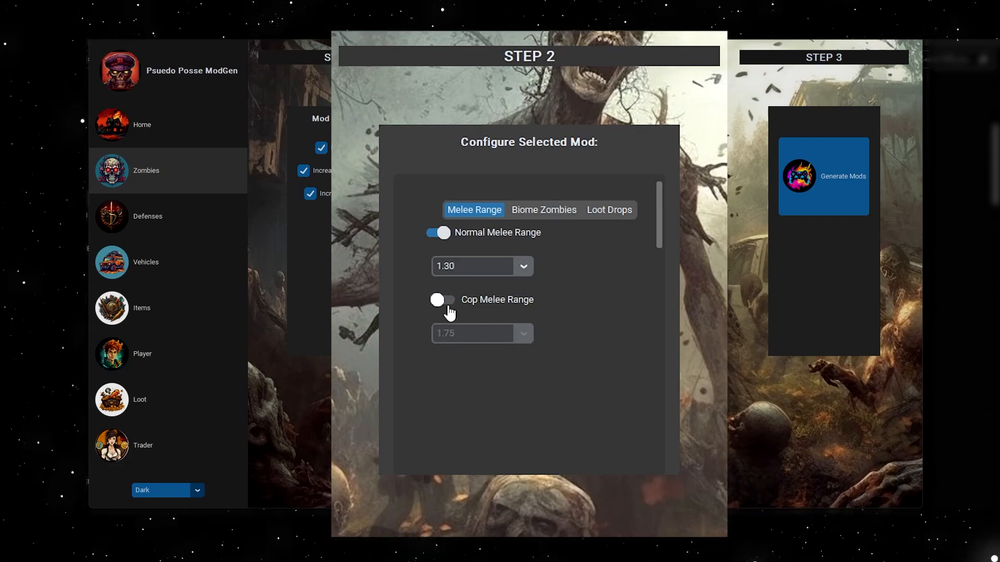
Review the Biome Zombies settings for Pine Forest and Desert, then move on to Loot Drops.
{"action": "left_click", "coordinate": [543, 210]}
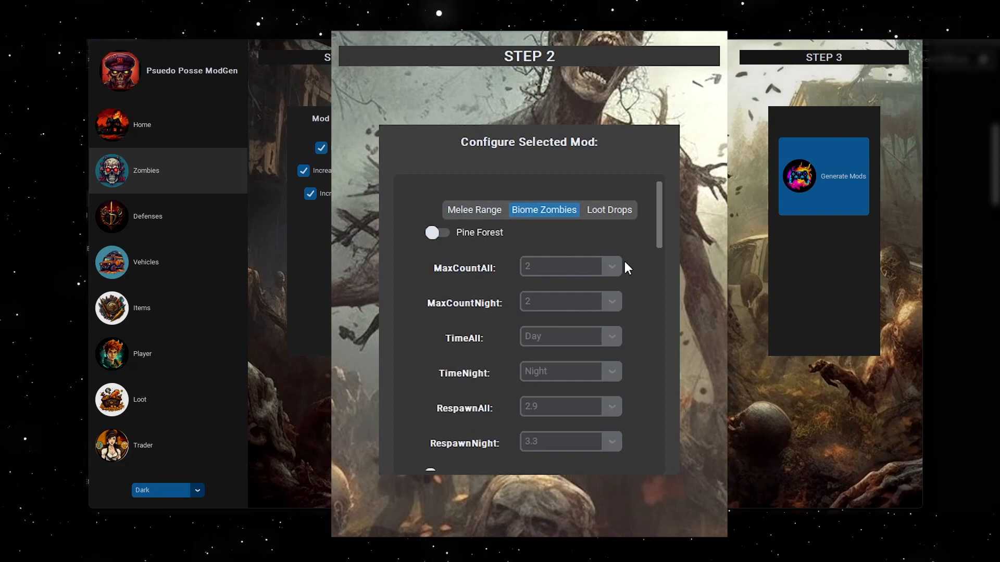
{"action": "mouse_move", "coordinate": [504, 253]}
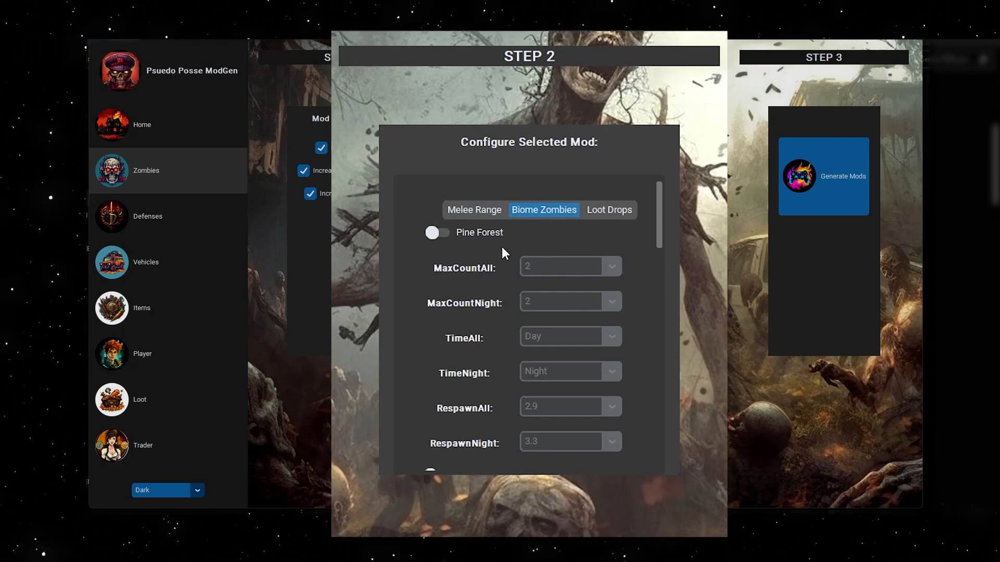
{"action": "mouse_move", "coordinate": [512, 259]}
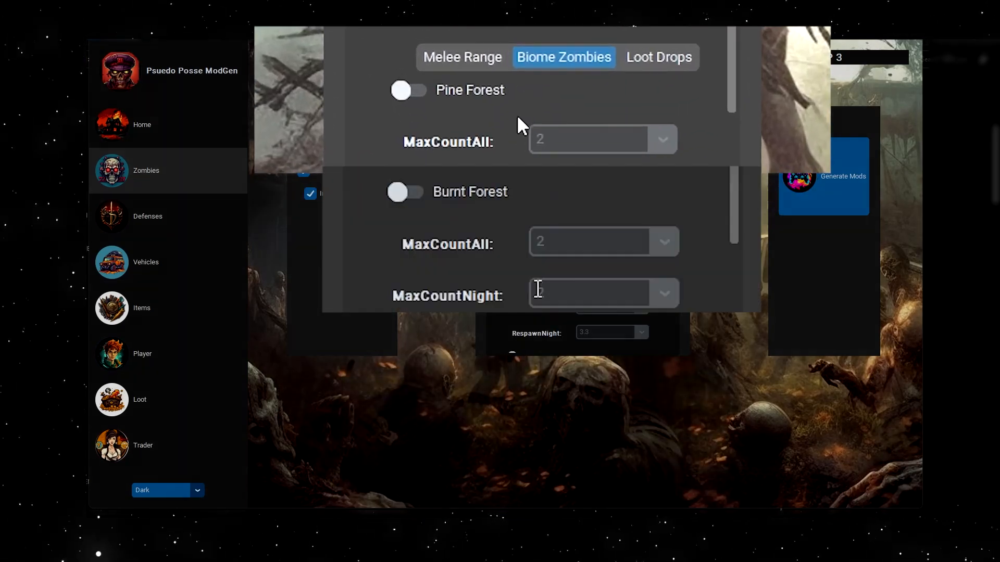
{"action": "scroll", "scroll_direction": "down", "scroll_amount": 3}
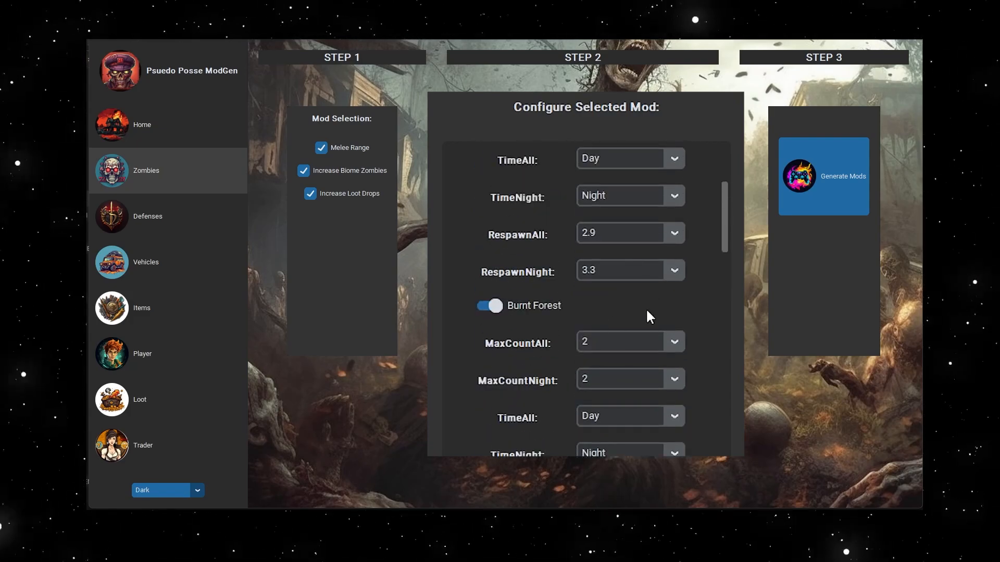
{"action": "scroll", "scroll_direction": "down", "scroll_amount": 3}
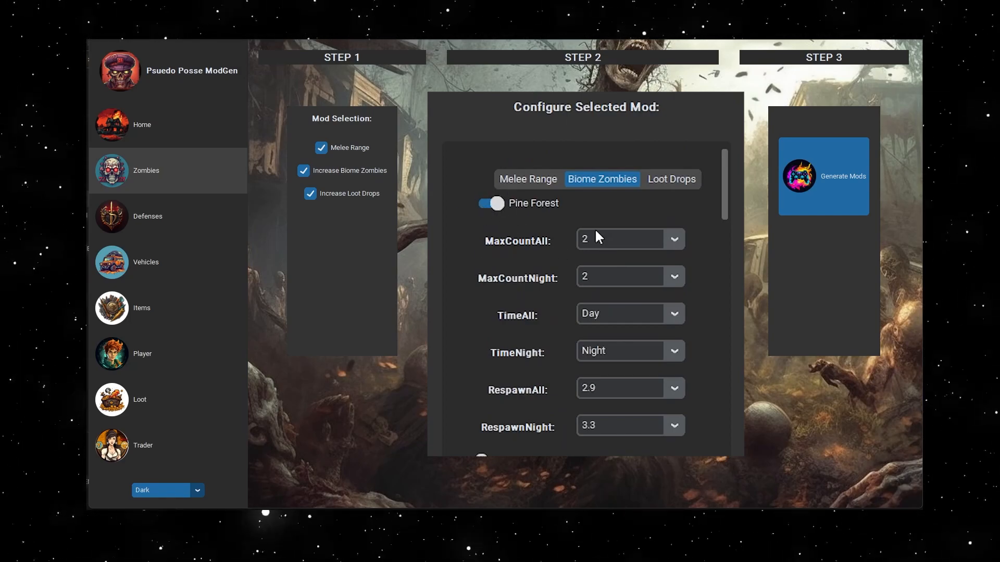
{"action": "scroll", "scroll_direction": "down", "scroll_amount": 3}
{"action": "type", "text": "1.5"}
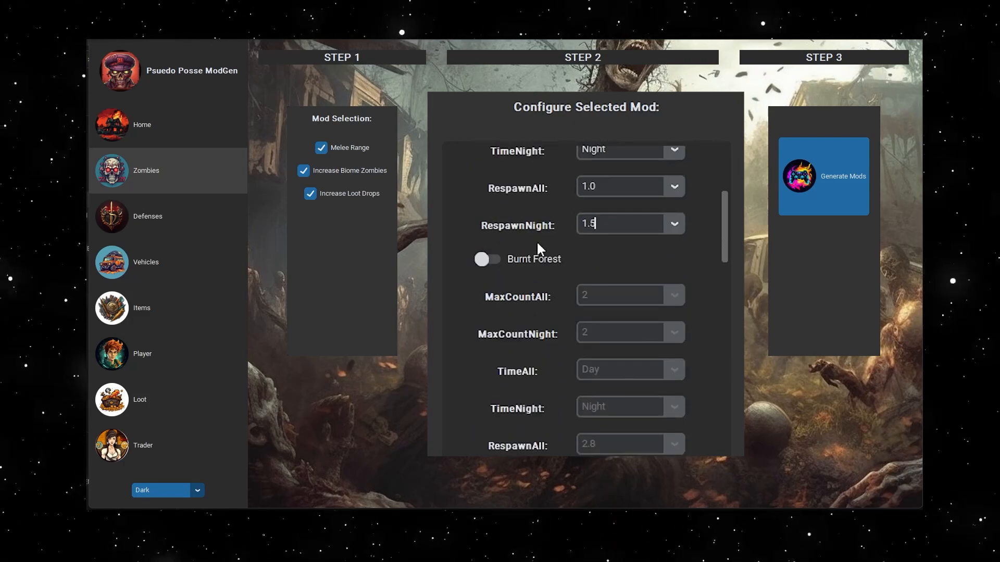
{"action": "scroll", "scroll_direction": "down", "scroll_amount": 3}
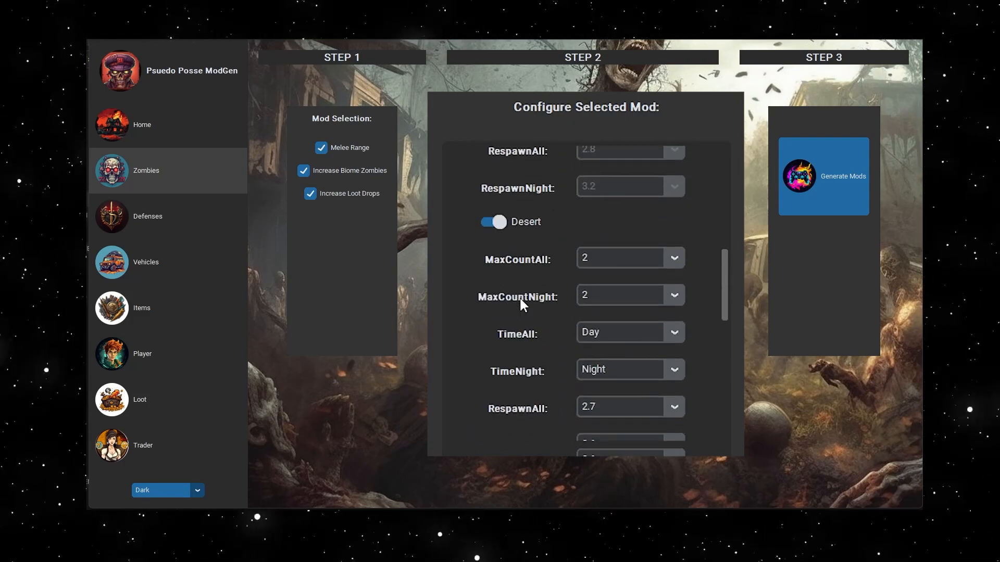
{"action": "left_click", "coordinate": [593, 167]}
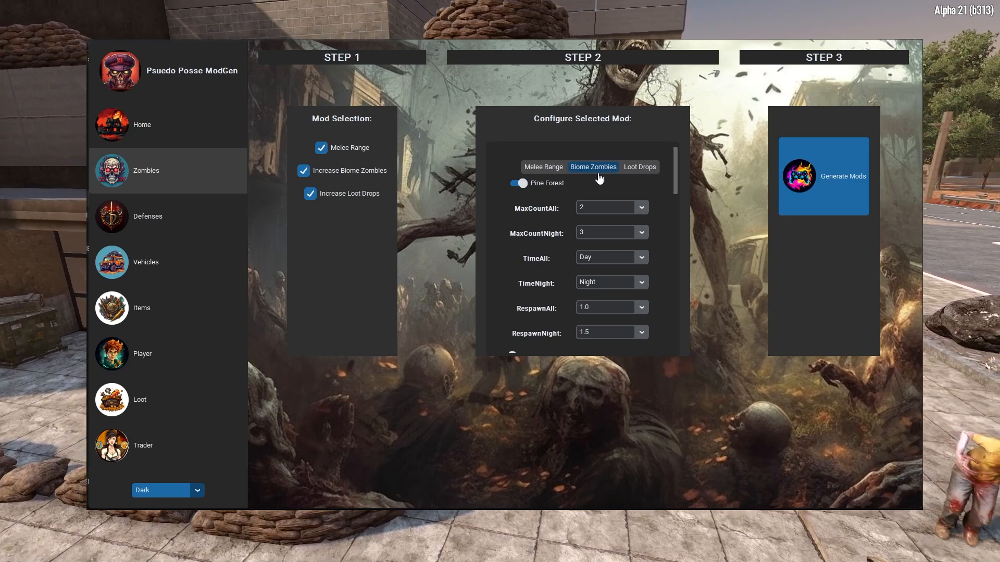
{"action": "left_click", "coordinate": [639, 167]}
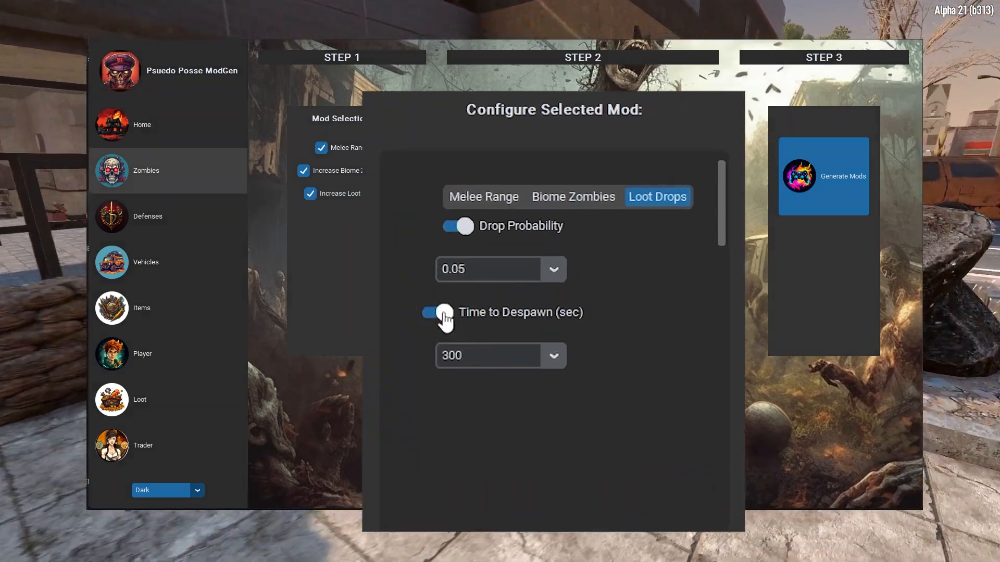
Switch Time to Despawn off for dropped zombie loot, keeping Drop Probability on.
{"action": "left_click", "coordinate": [555, 356]}
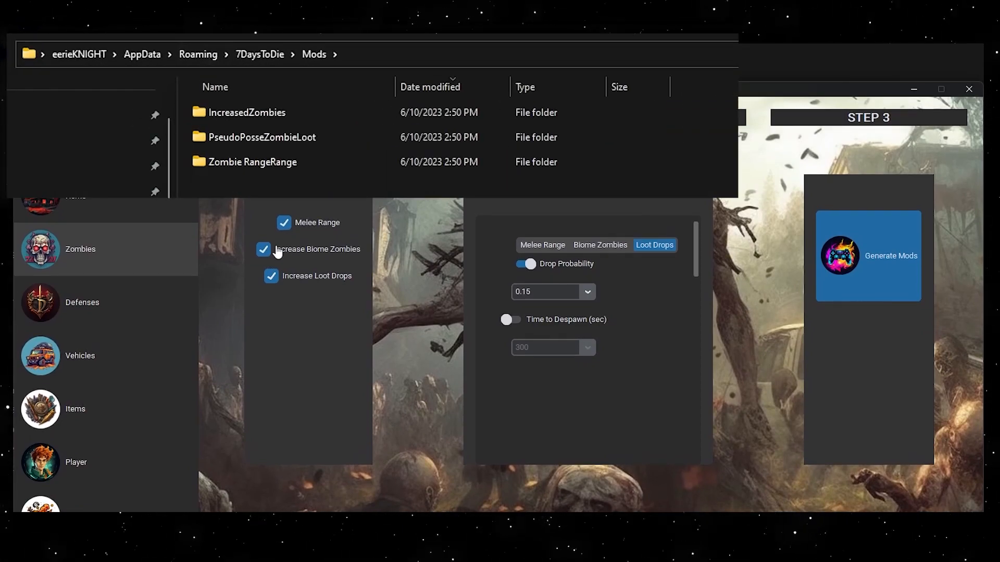
Open the IncreasedZombies mod's Config spawning.xml with Edit with Notepad++.
{"action": "double_click", "coordinate": [246, 112]}
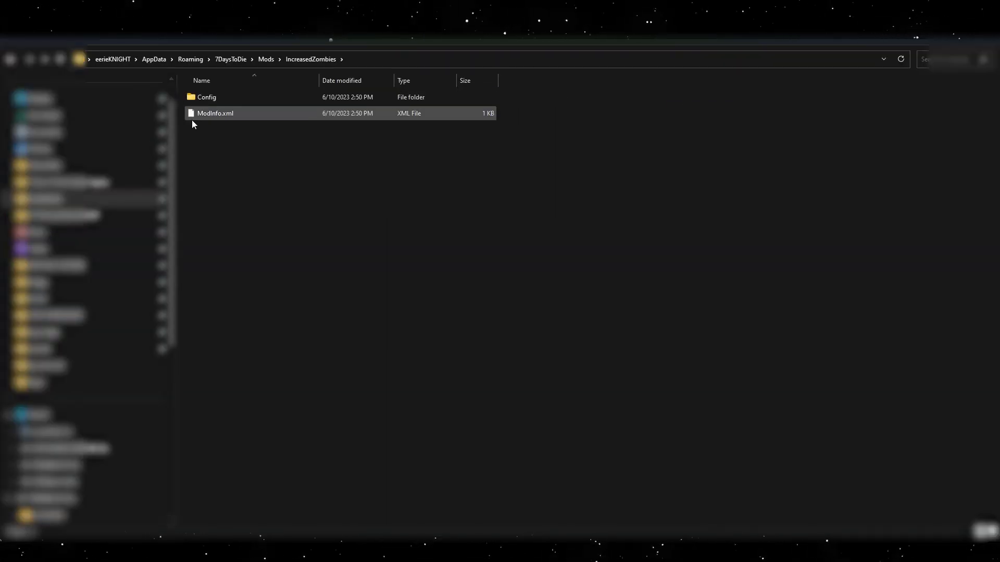
{"action": "right_click", "coordinate": [214, 97]}
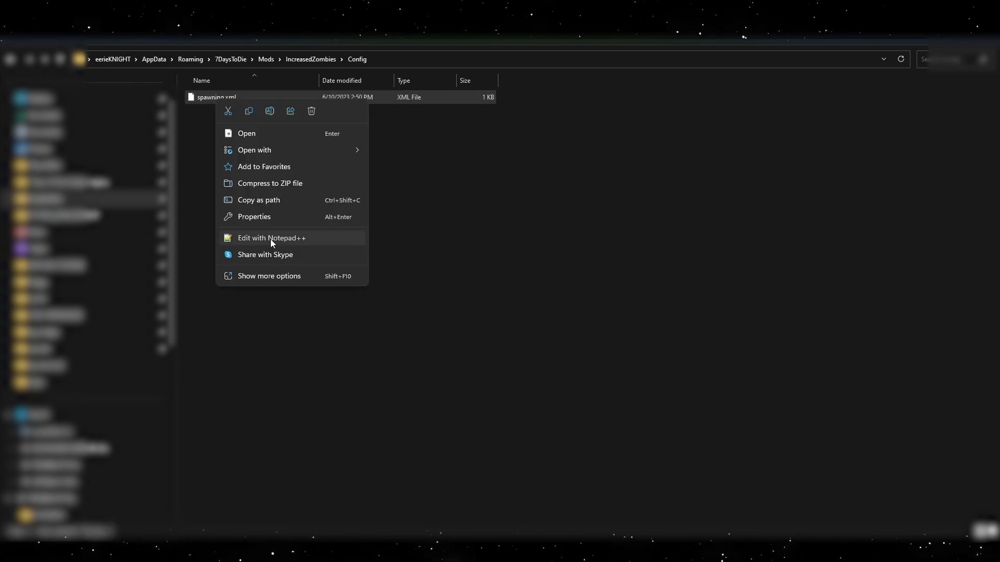
{"action": "left_click", "coordinate": [270, 238]}
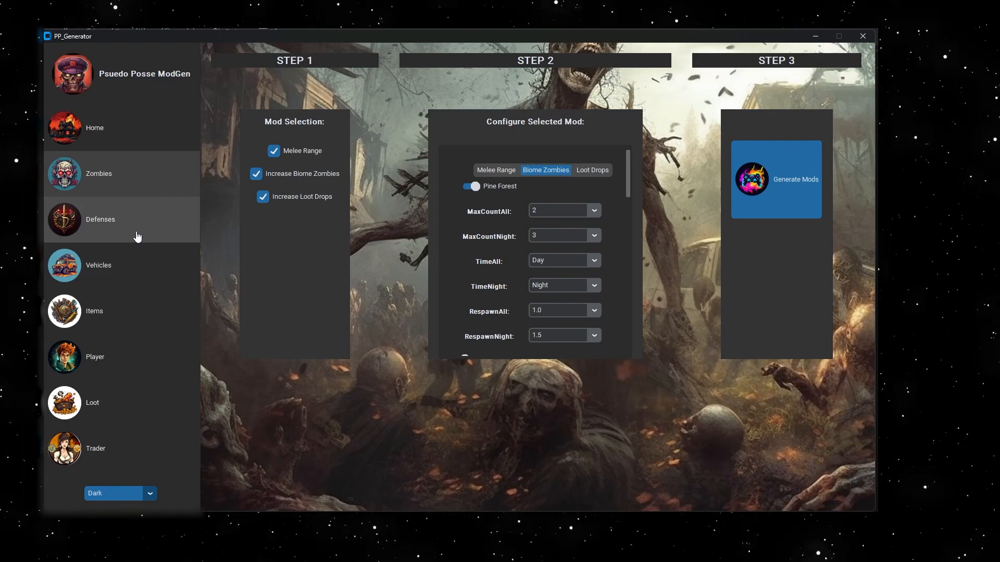
Select Iron&Wood Spikes and Blade Traps on Defenses and enable Wood Spikes and Iron Spikes.
{"action": "left_click", "coordinate": [100, 218]}
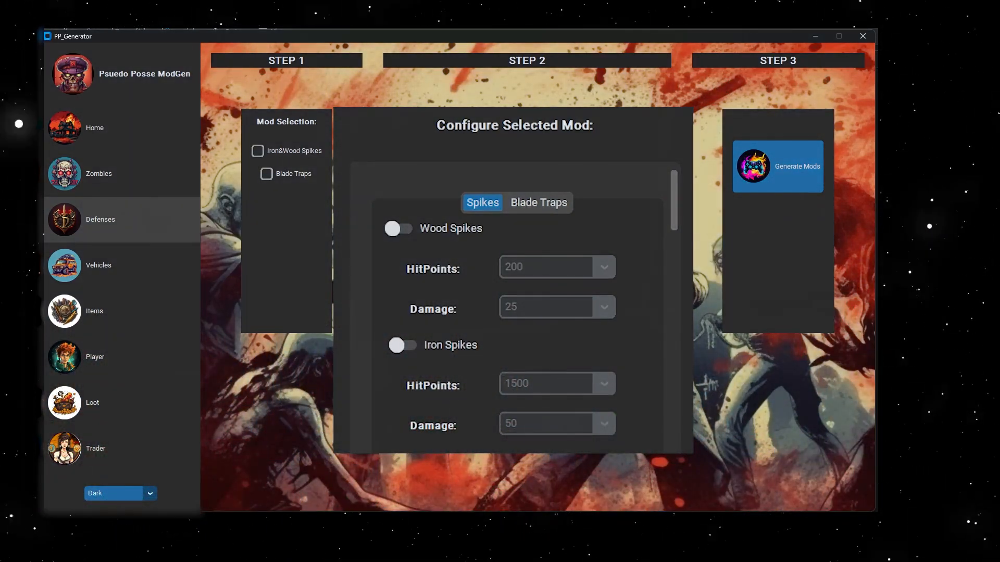
{"action": "left_click", "coordinate": [257, 150]}
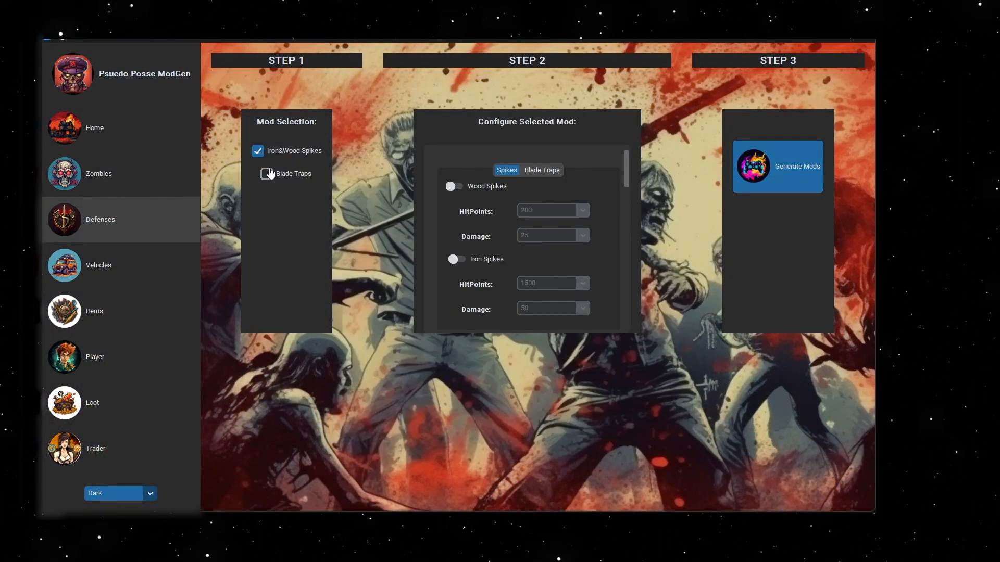
{"action": "left_click", "coordinate": [265, 172]}
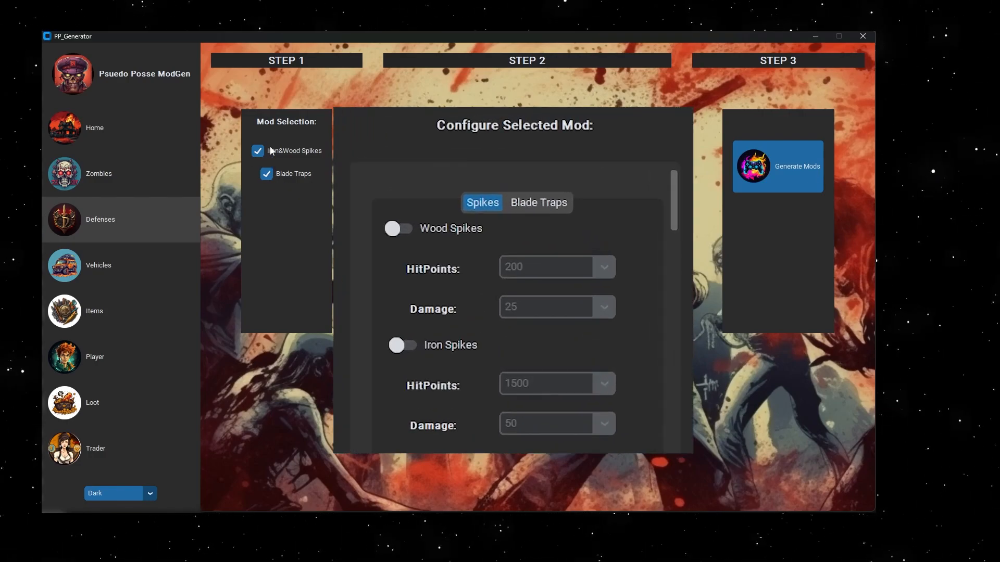
{"action": "mouse_move", "coordinate": [199, 83]}
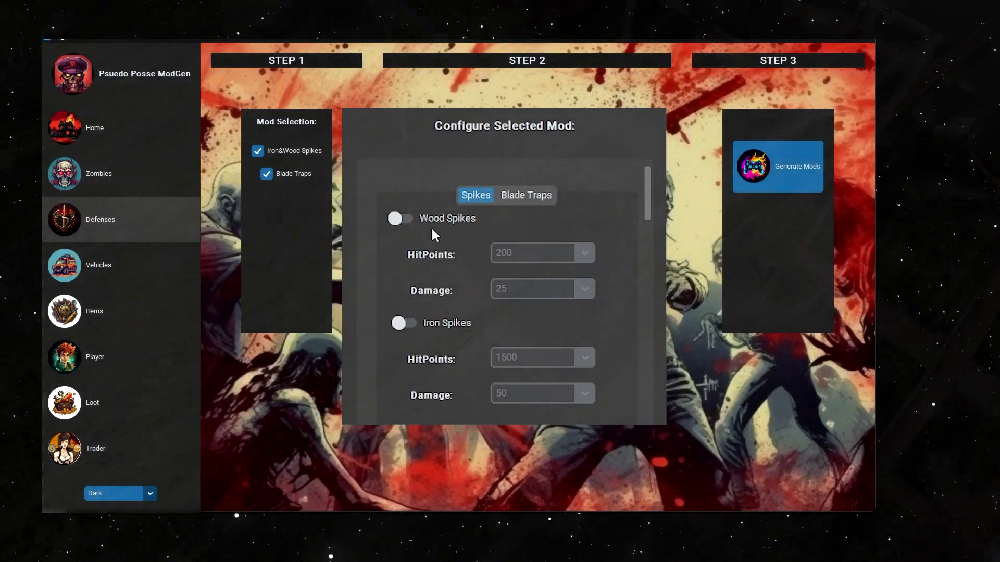
{"action": "left_click", "coordinate": [400, 219]}
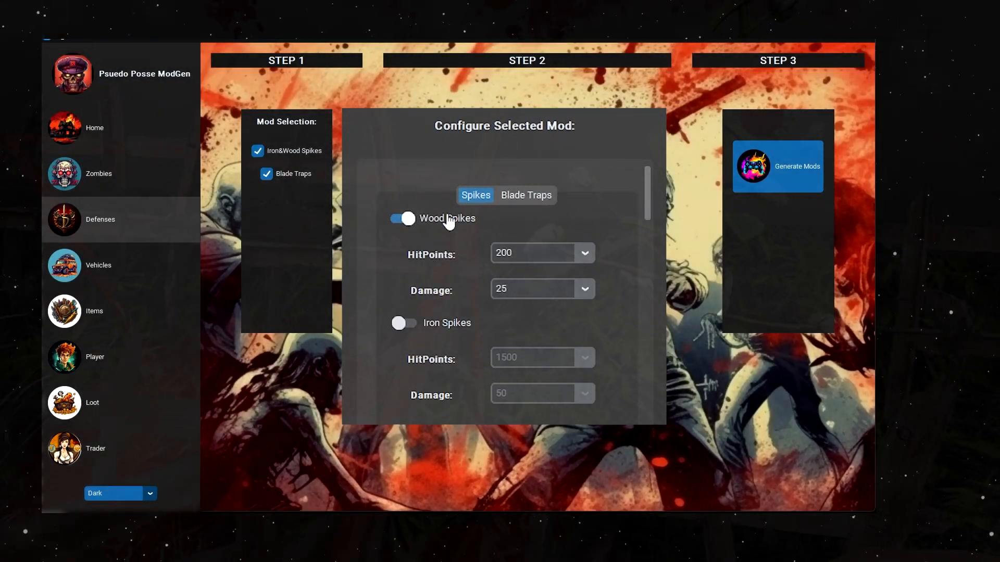
{"action": "left_click", "coordinate": [584, 252]}
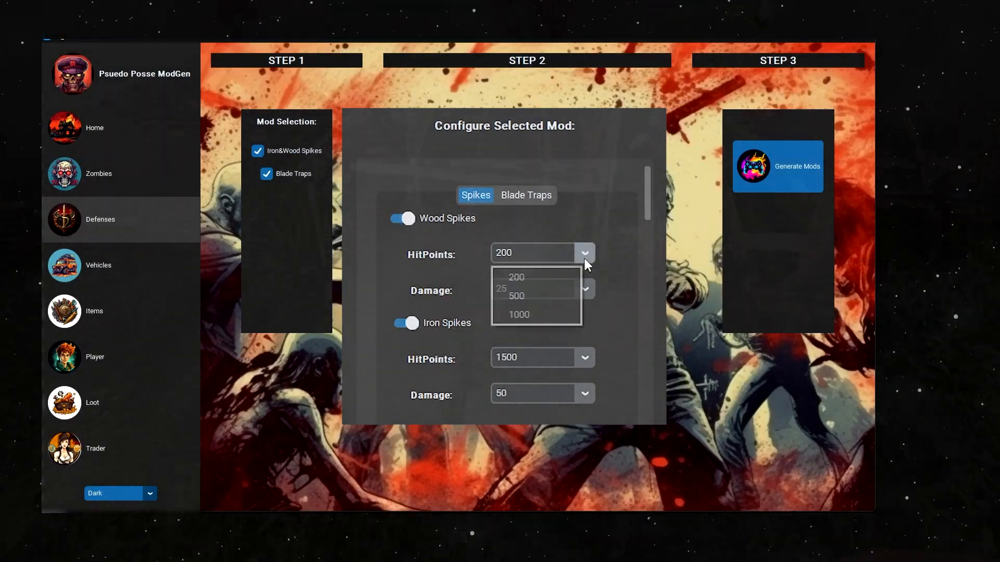
Set wood spike hit points, enable Stronger Blade Traps with break 0.20 and broken 0.10 percentages.
{"action": "left_click", "coordinate": [525, 196]}
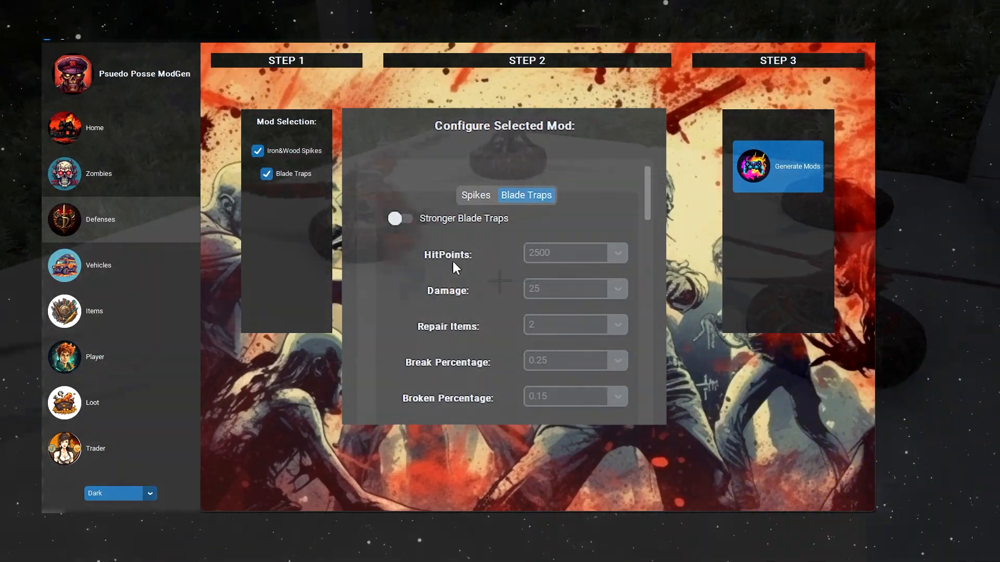
{"action": "left_click", "coordinate": [400, 218]}
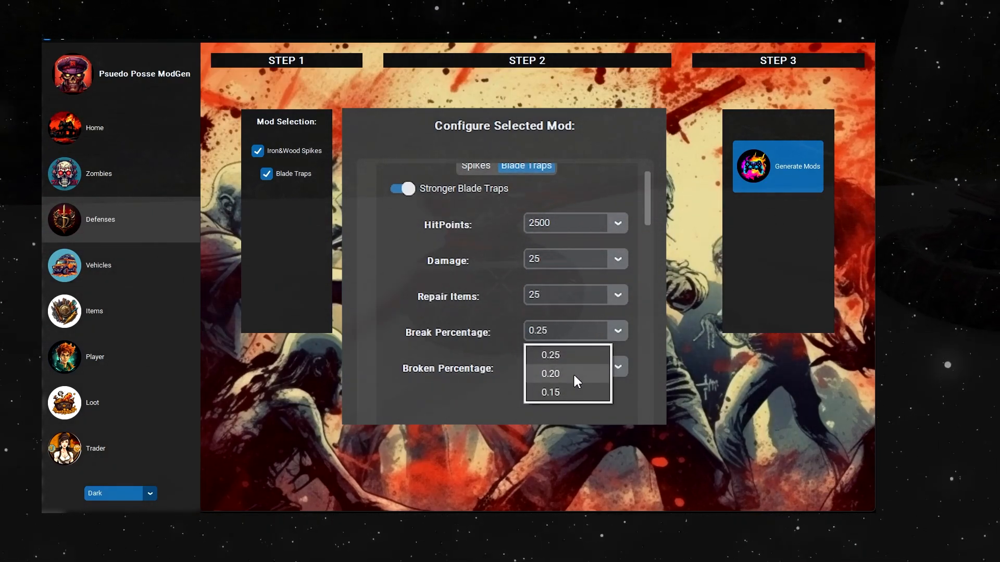
{"action": "left_click", "coordinate": [550, 373]}
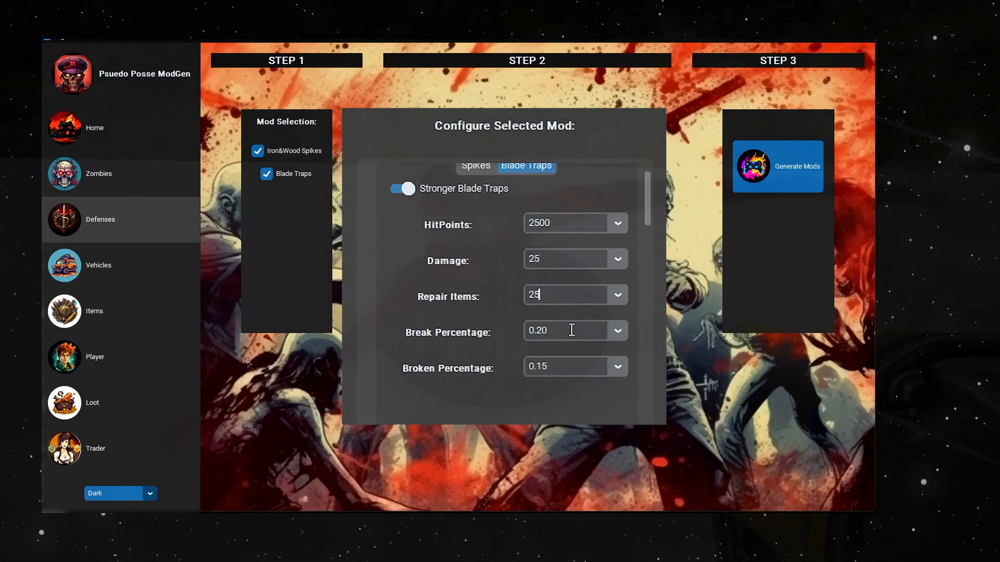
{"action": "left_click", "coordinate": [618, 367]}
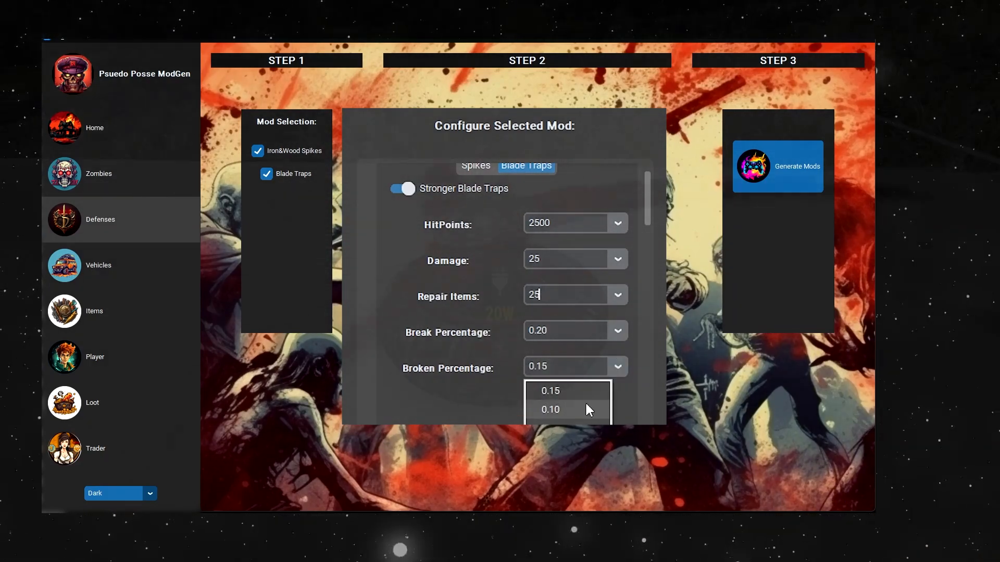
{"action": "left_click", "coordinate": [550, 410]}
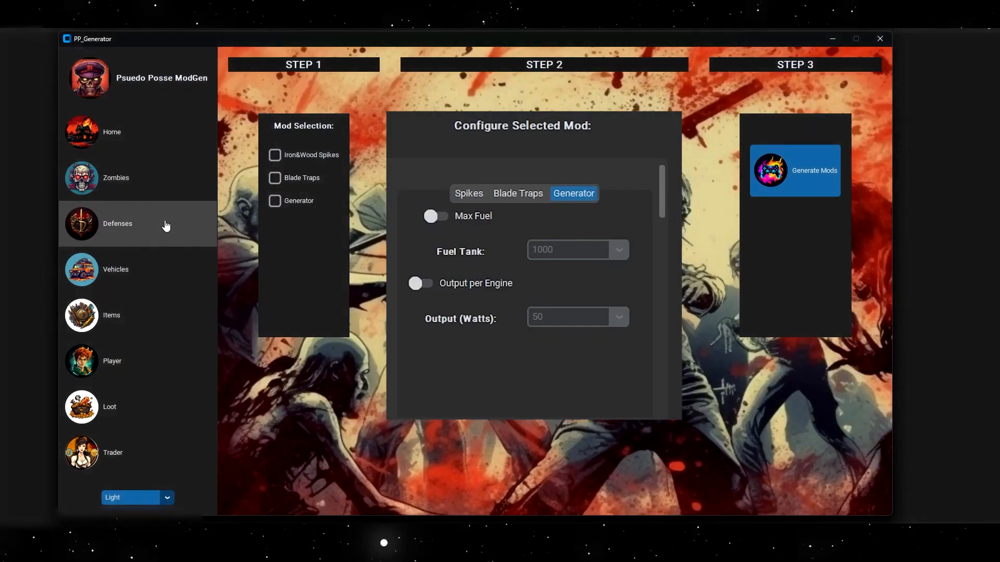
Enable Generator Max Fuel with a 2600 fuel tank and Output per Engine at 200 watts.
{"action": "left_click", "coordinate": [275, 201]}
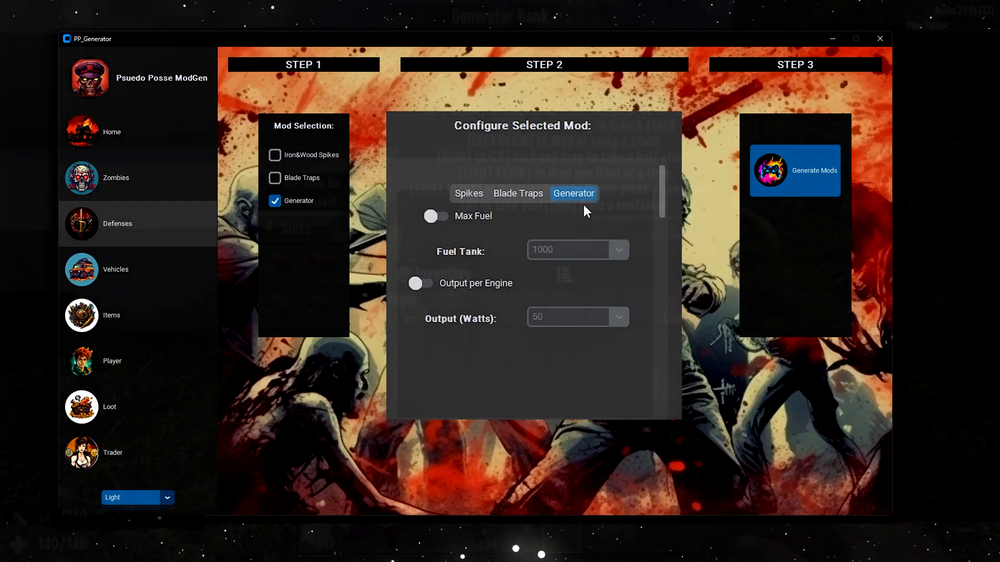
{"action": "left_click", "coordinate": [435, 216]}
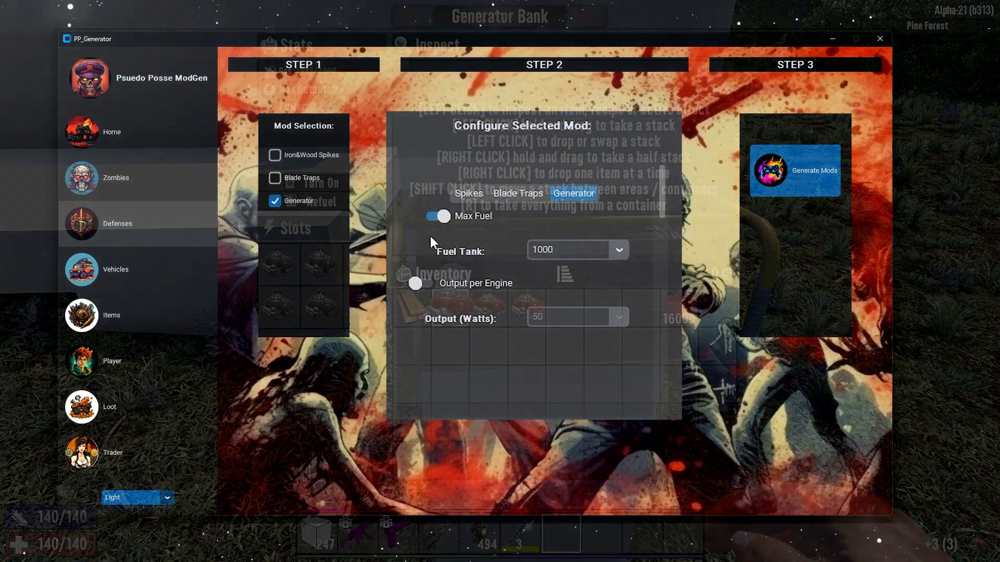
{"action": "left_click", "coordinate": [618, 250]}
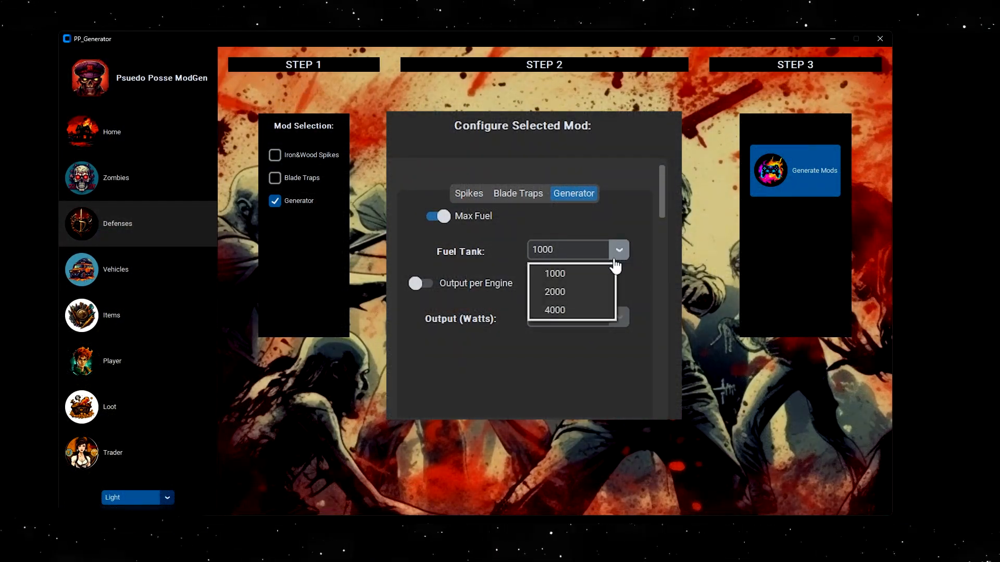
{"action": "mouse_move", "coordinate": [577, 294]}
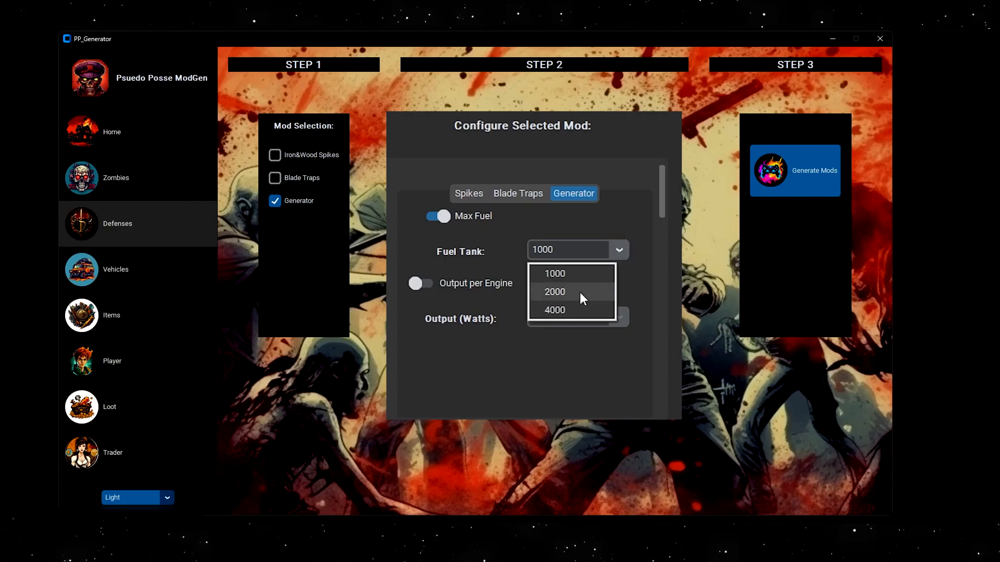
{"action": "left_click", "coordinate": [554, 292]}
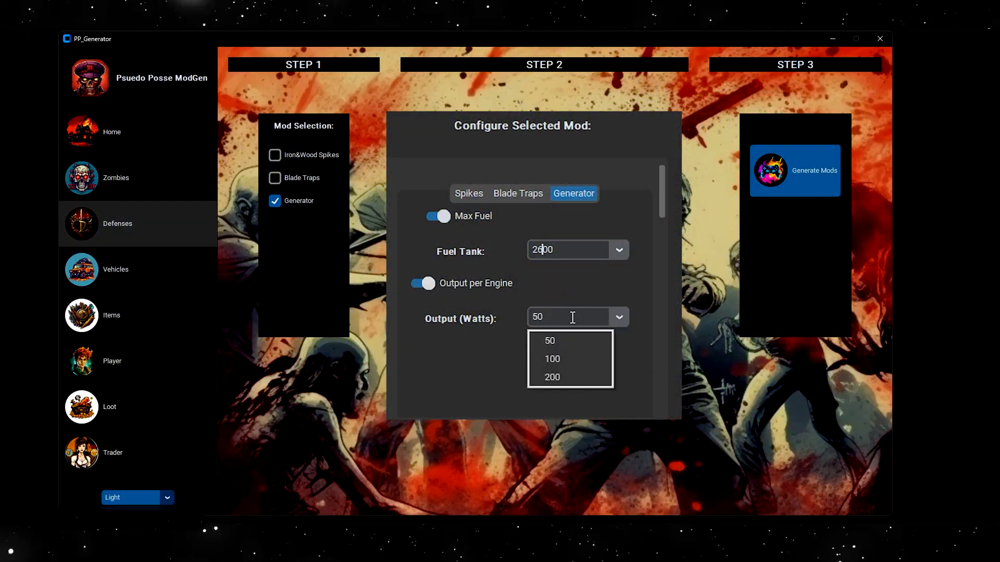
{"action": "left_click", "coordinate": [552, 377]}
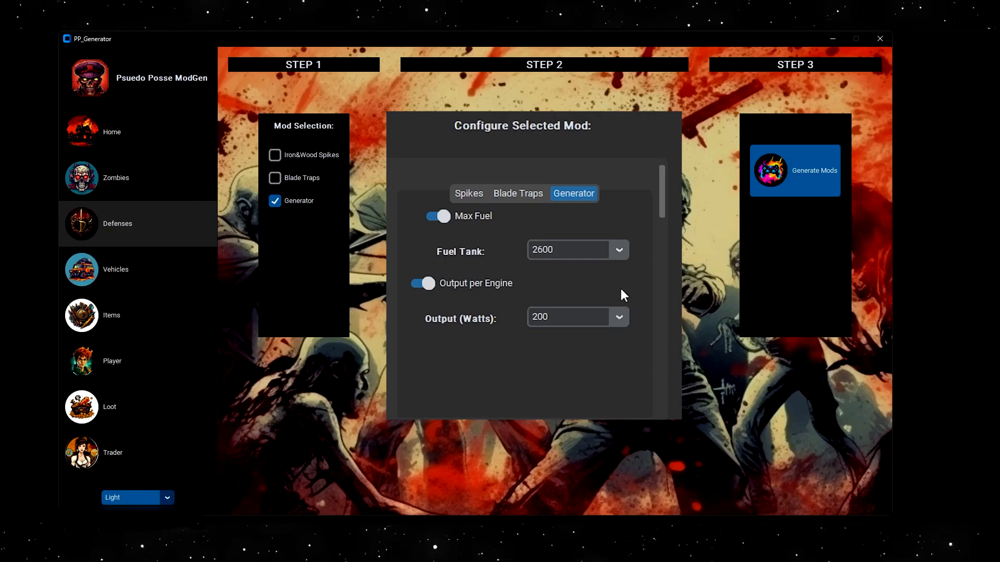
{"action": "left_click", "coordinate": [567, 250]}
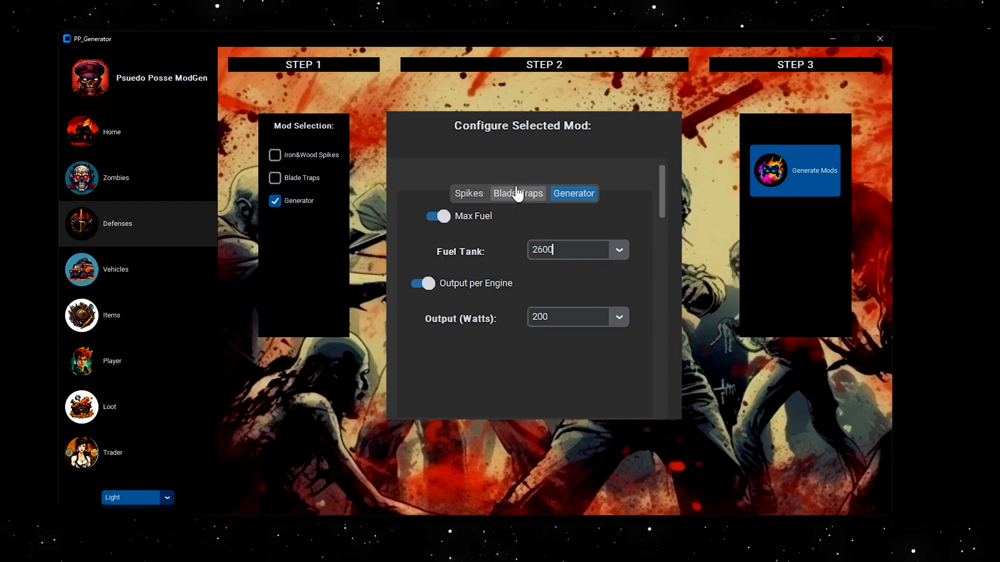
{"action": "mouse_move", "coordinate": [589, 233]}
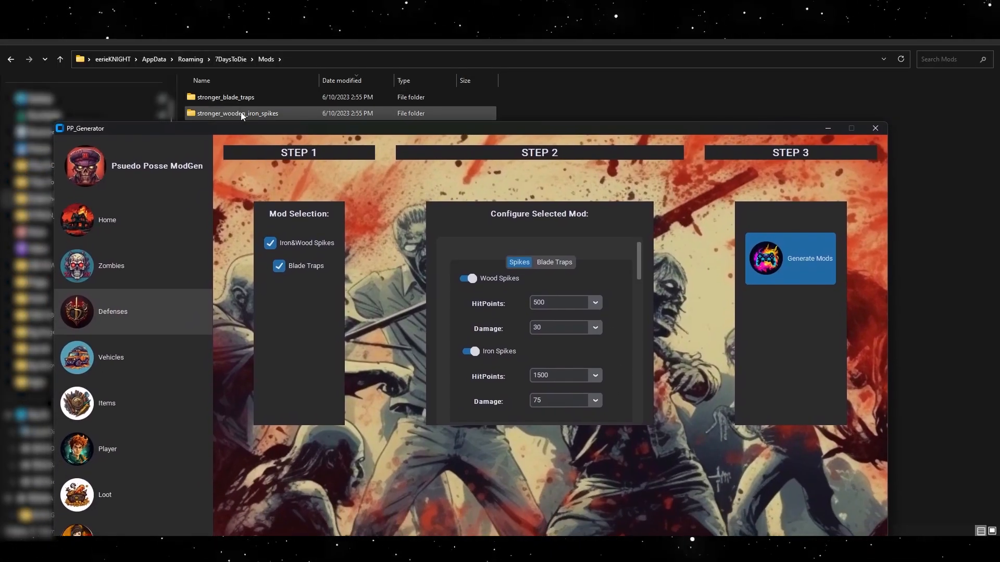
Return from the Mods folder to ModGen's Vehicles page.
{"action": "left_click", "coordinate": [225, 98]}
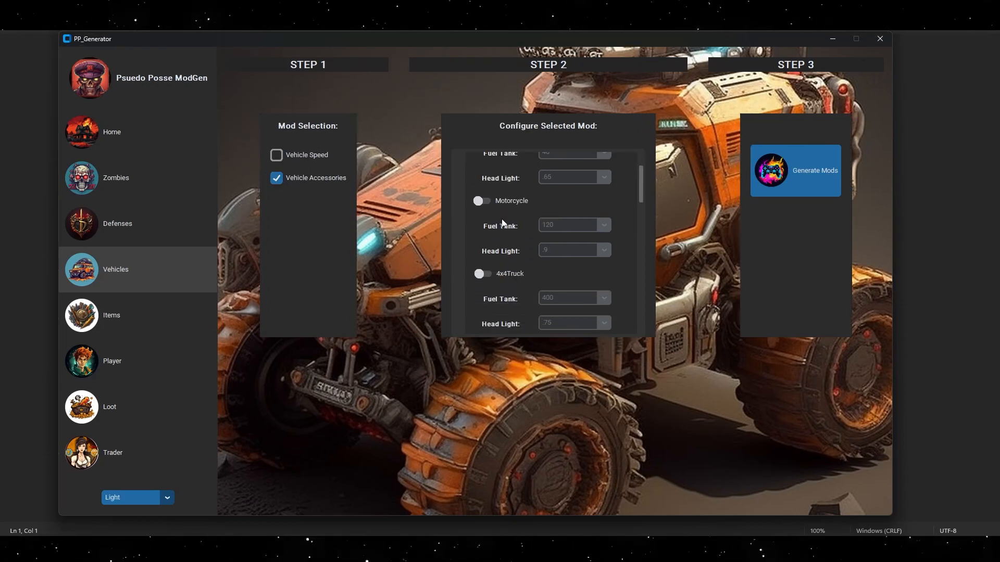
Set the Gyrocopter velocity to 7.25 in the Vehicle Speed settings.
{"action": "scroll", "scroll_direction": "down", "scroll_amount": 3}
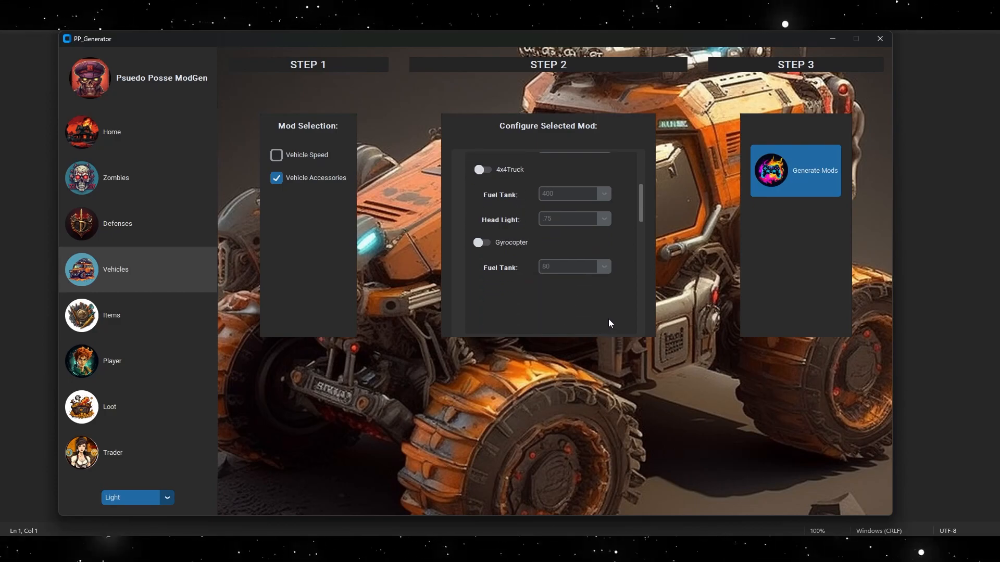
{"action": "scroll", "scroll_direction": "up", "scroll_amount": 3}
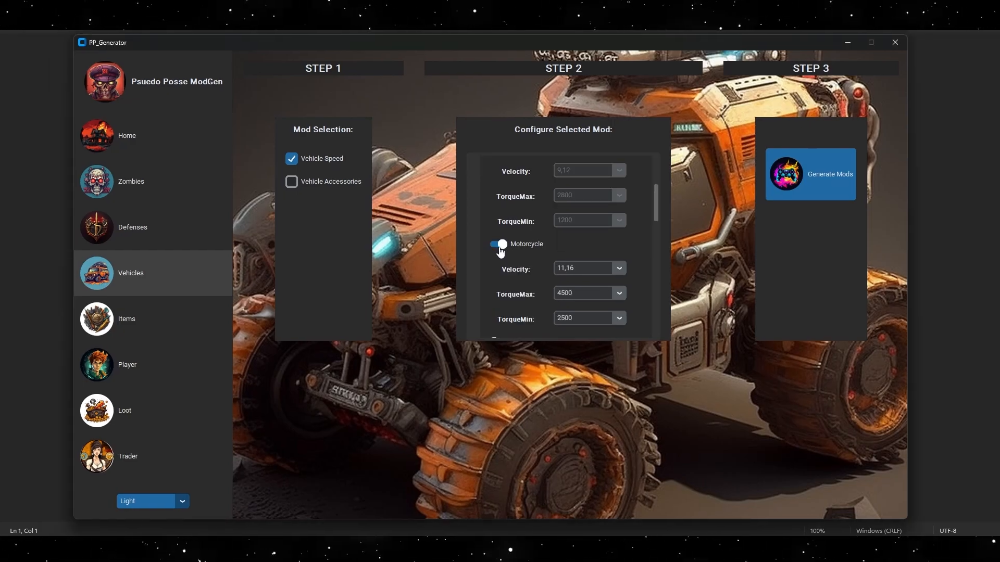
{"action": "scroll", "scroll_direction": "down", "scroll_amount": 3}
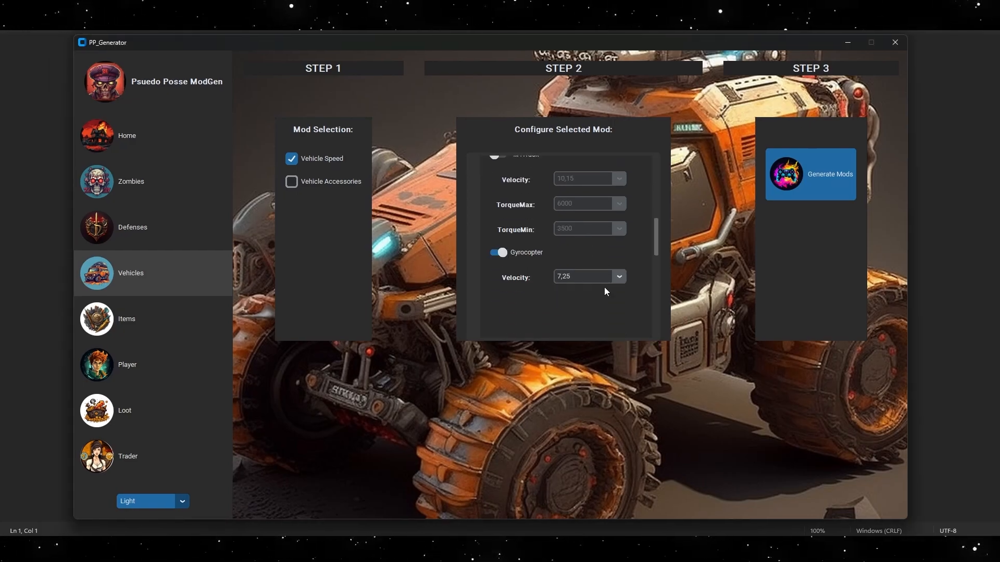
{"action": "left_click", "coordinate": [618, 276]}
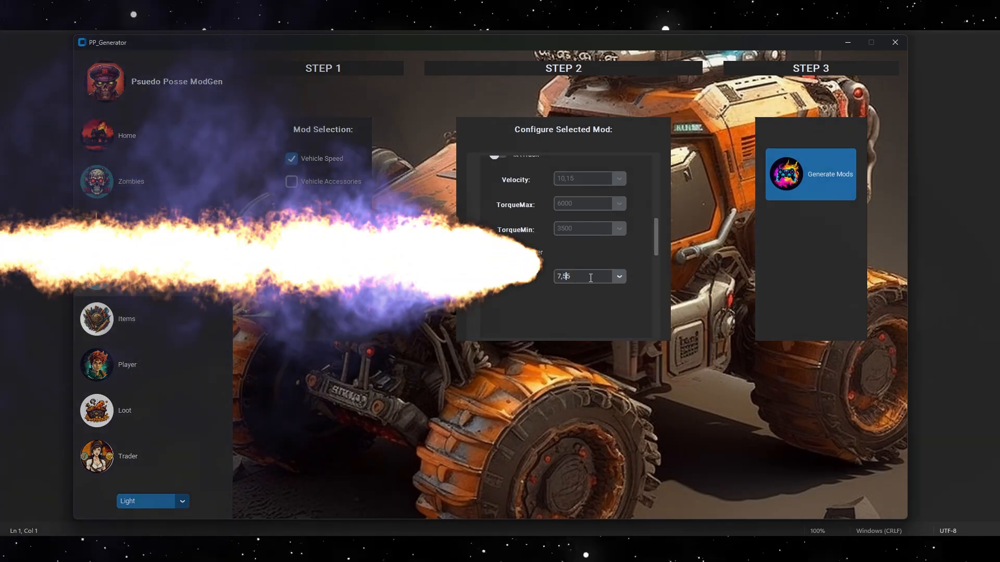
{"action": "left_click", "coordinate": [292, 181]}
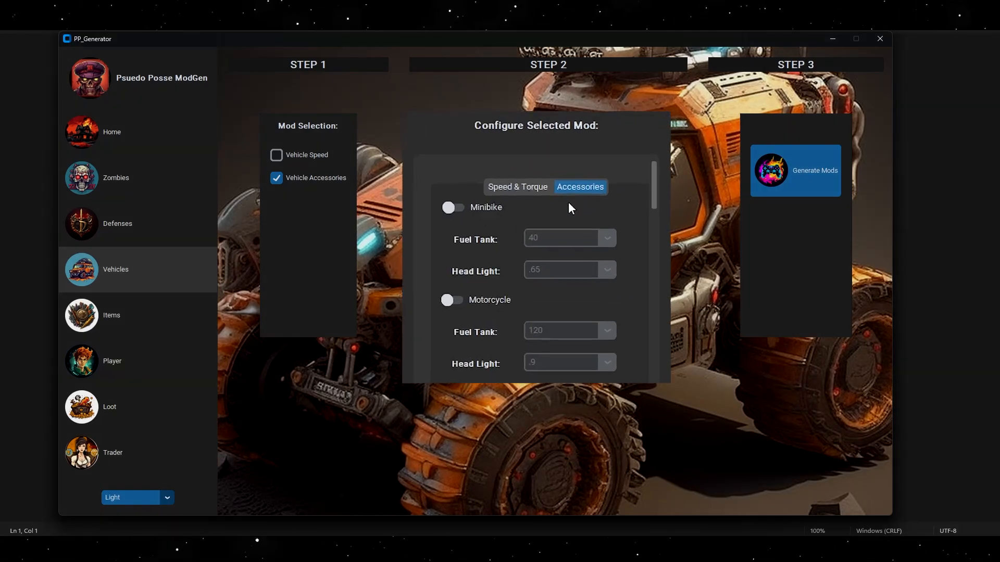
View the generated vehicles.xml in the Vehicle Speed mod's Config folder.
{"action": "scroll", "scroll_direction": "down", "scroll_amount": 3}
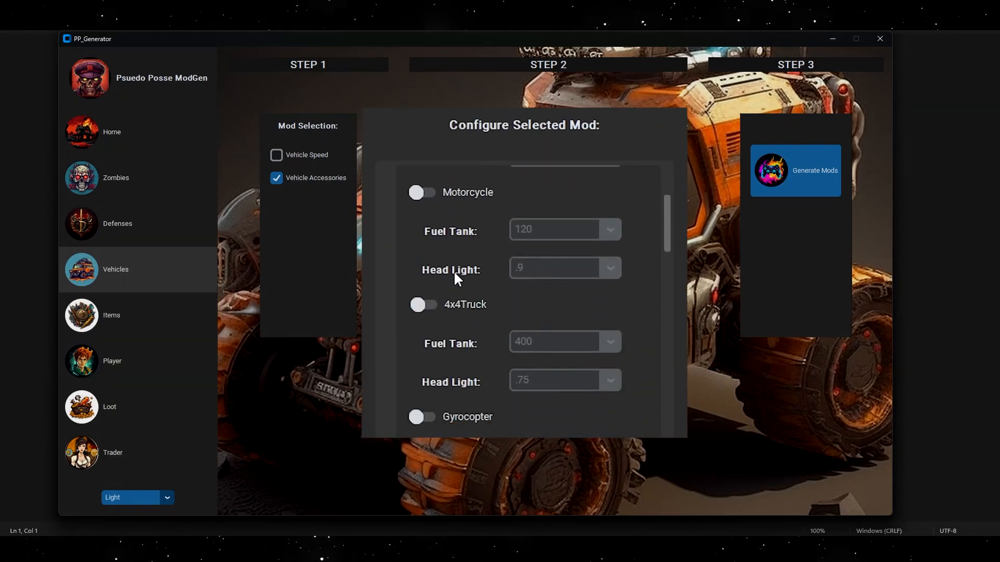
{"action": "scroll", "scroll_direction": "down", "scroll_amount": 3}
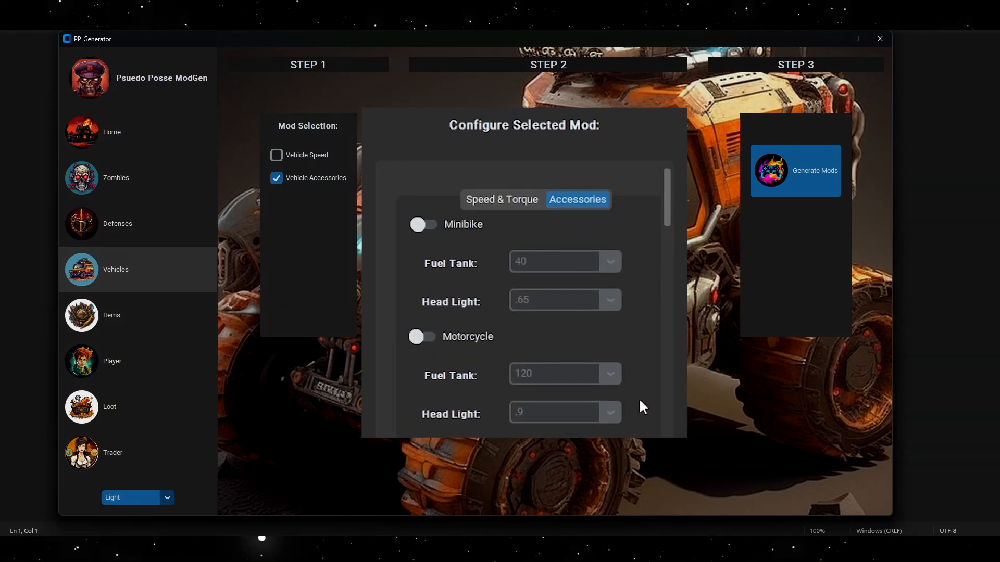
{"action": "left_click", "coordinate": [424, 225]}
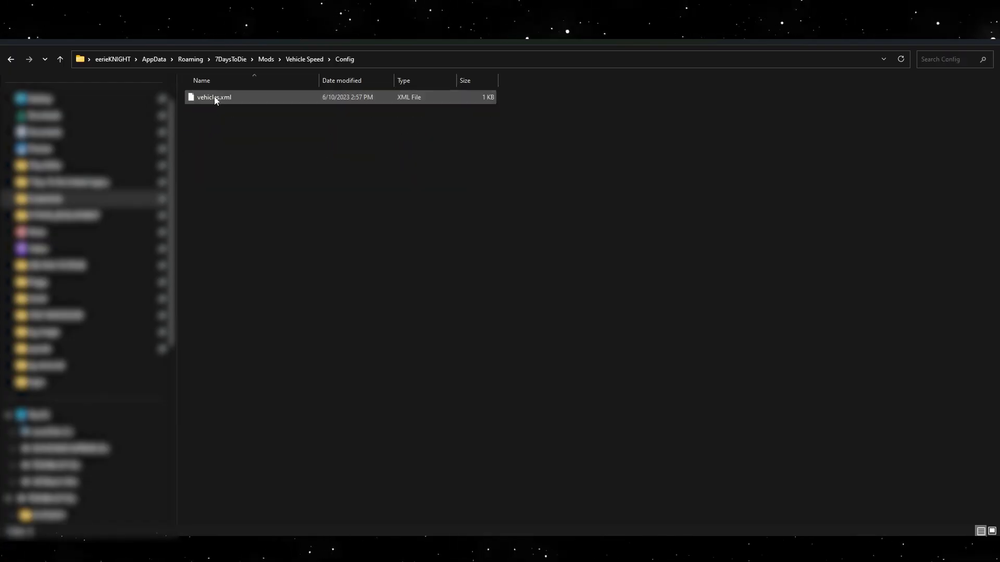
{"action": "double_click", "coordinate": [214, 98]}
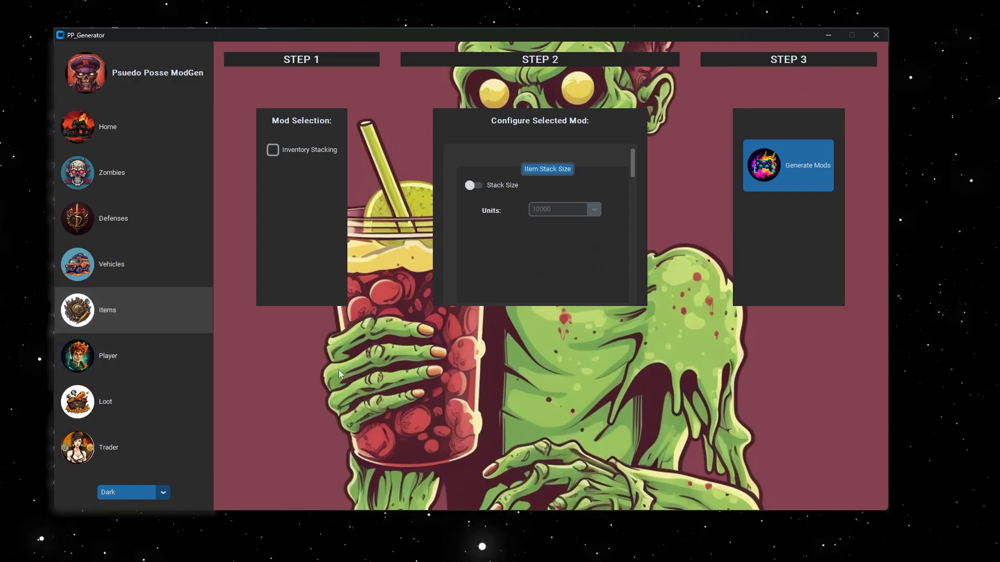
{"action": "mouse_move", "coordinate": [429, 351]}
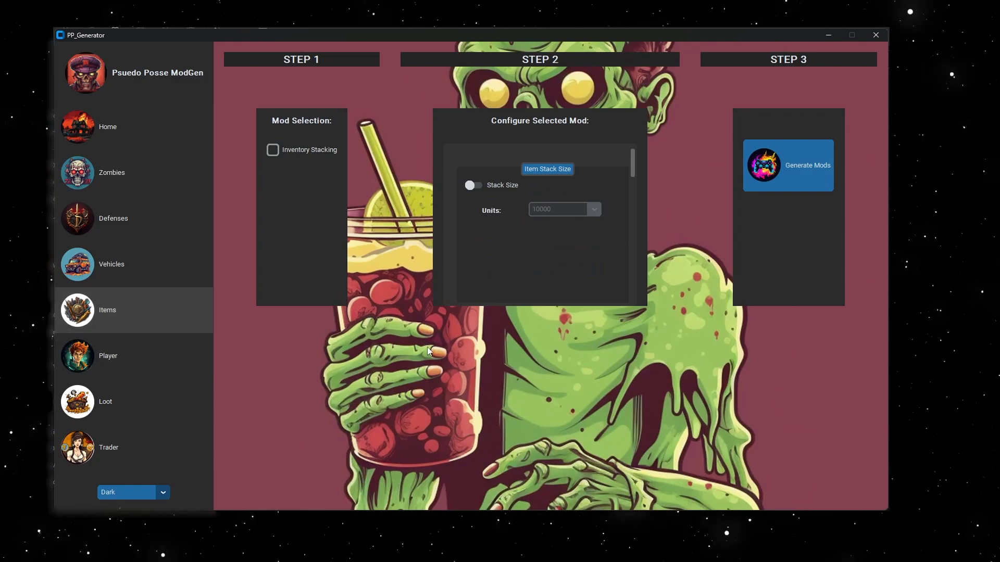
Select Inventory Stacking and switch on the custom stack size.
{"action": "left_click", "coordinate": [273, 150]}
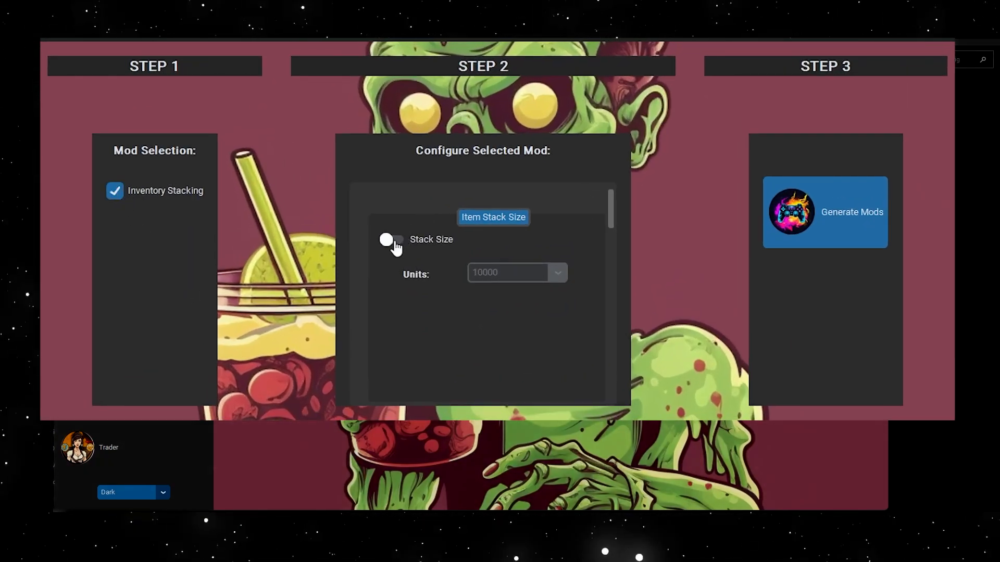
{"action": "left_click", "coordinate": [391, 239]}
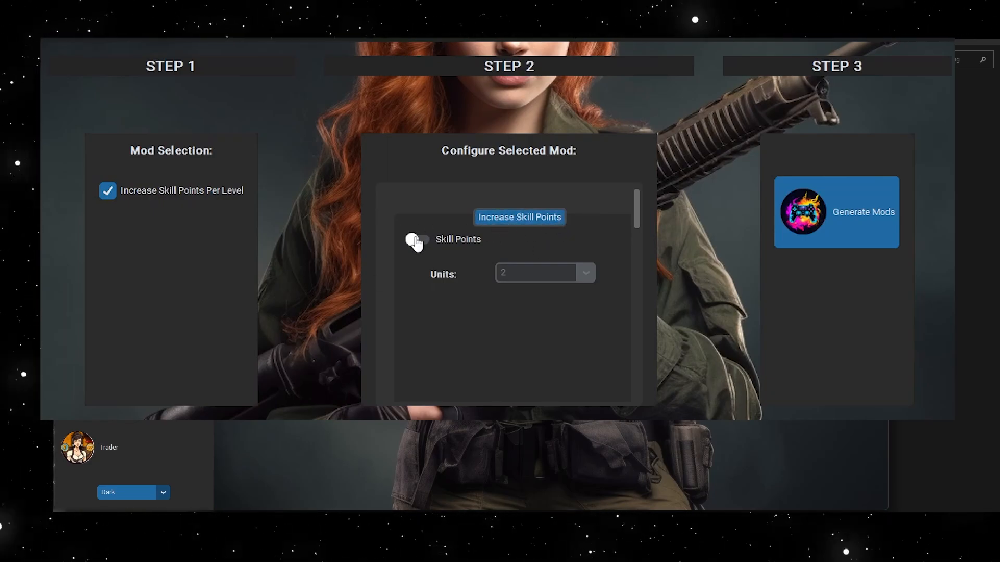
Switch on Skill Points and set its Units value to 3.
{"action": "left_click", "coordinate": [417, 239]}
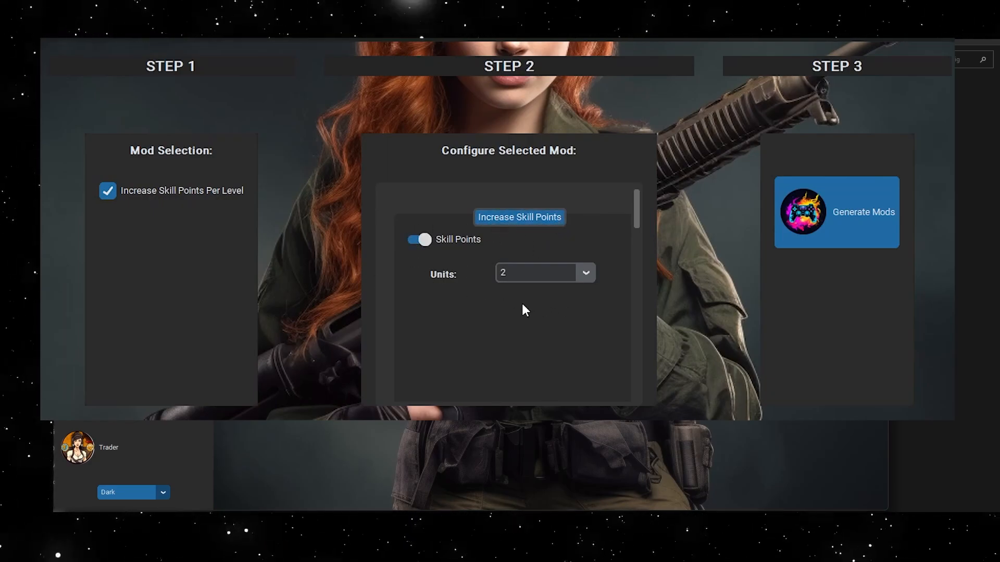
{"action": "mouse_move", "coordinate": [381, 220]}
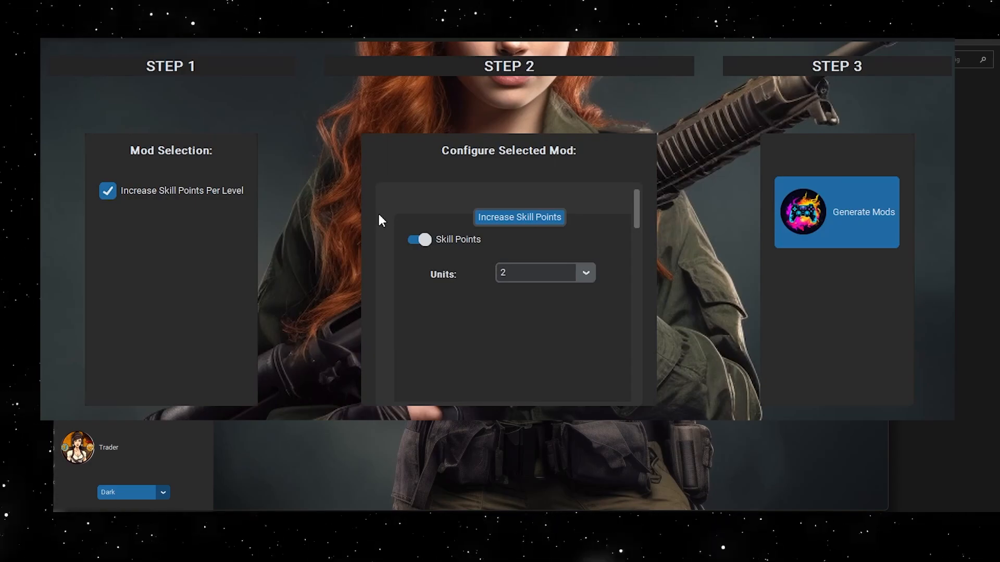
{"action": "left_click", "coordinate": [536, 272]}
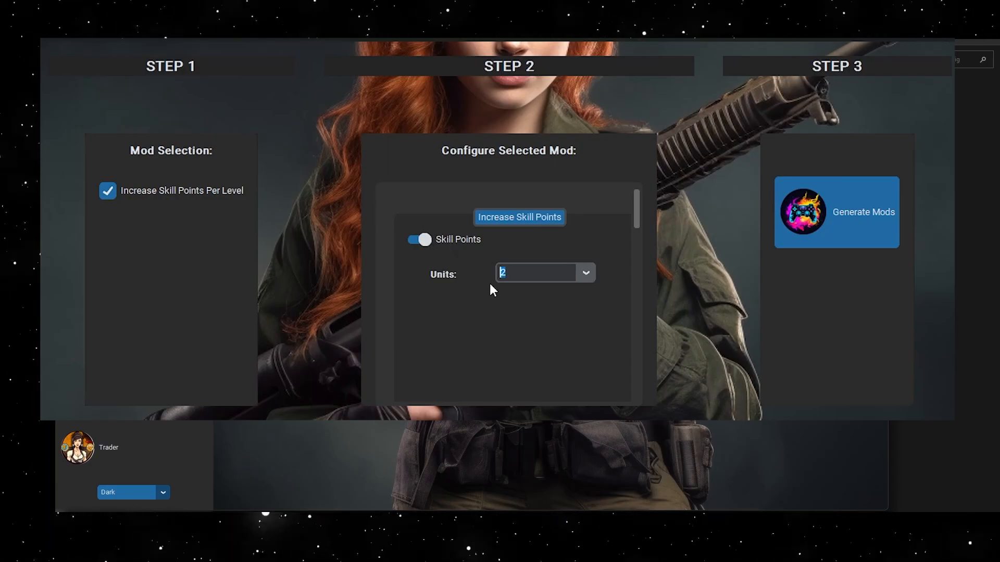
{"action": "type", "text": "3"}
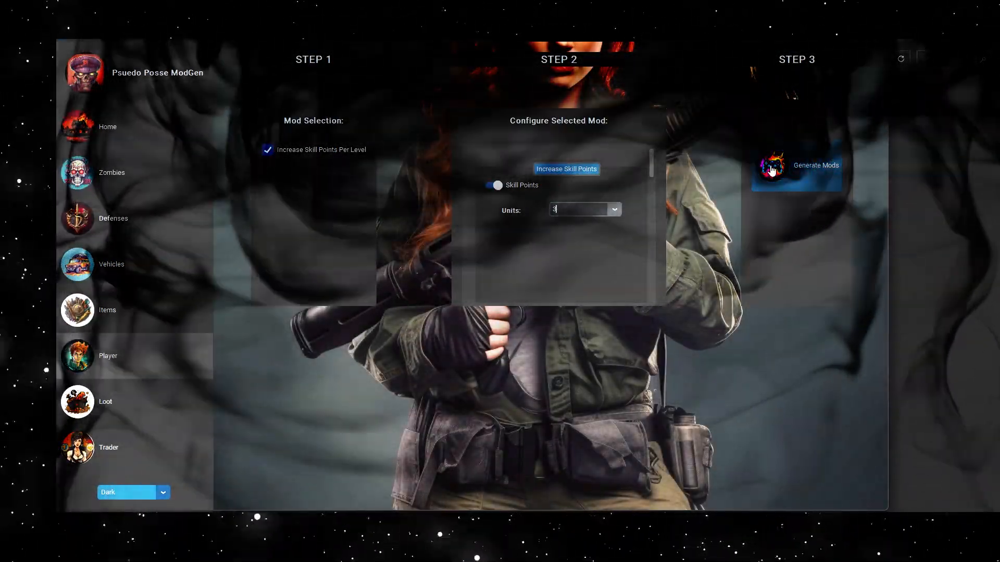
Try the Light theme, visit the Trader page, then set the appearance to System.
{"action": "left_click", "coordinate": [163, 493]}
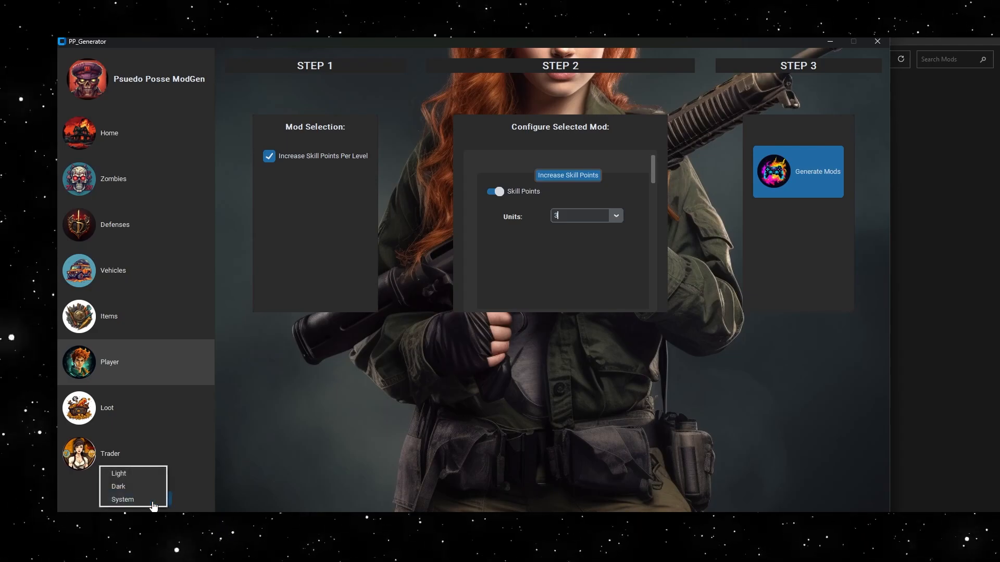
{"action": "mouse_move", "coordinate": [130, 491]}
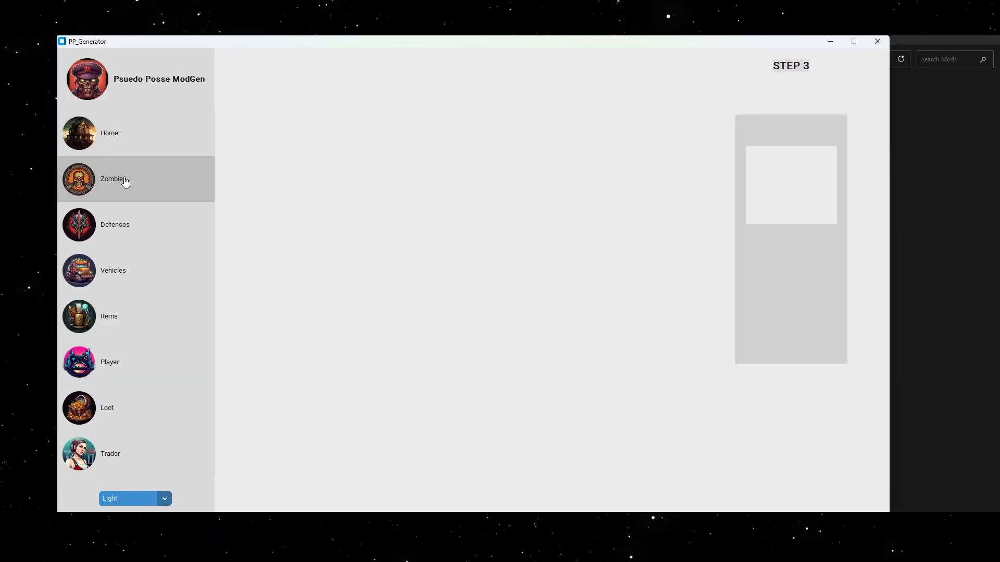
{"action": "left_click", "coordinate": [109, 317]}
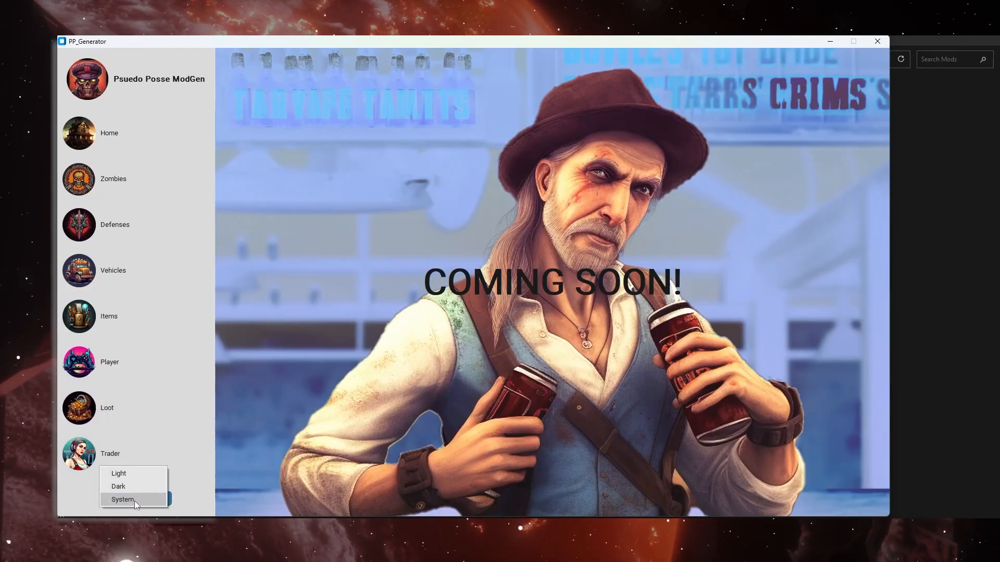
{"action": "left_click", "coordinate": [123, 500]}
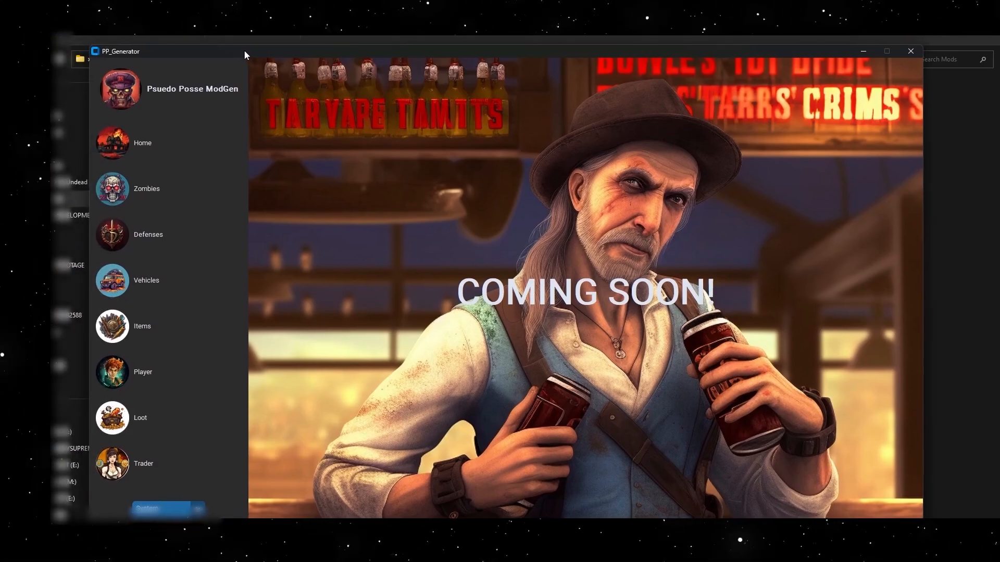
{"action": "left_click", "coordinate": [886, 50]}
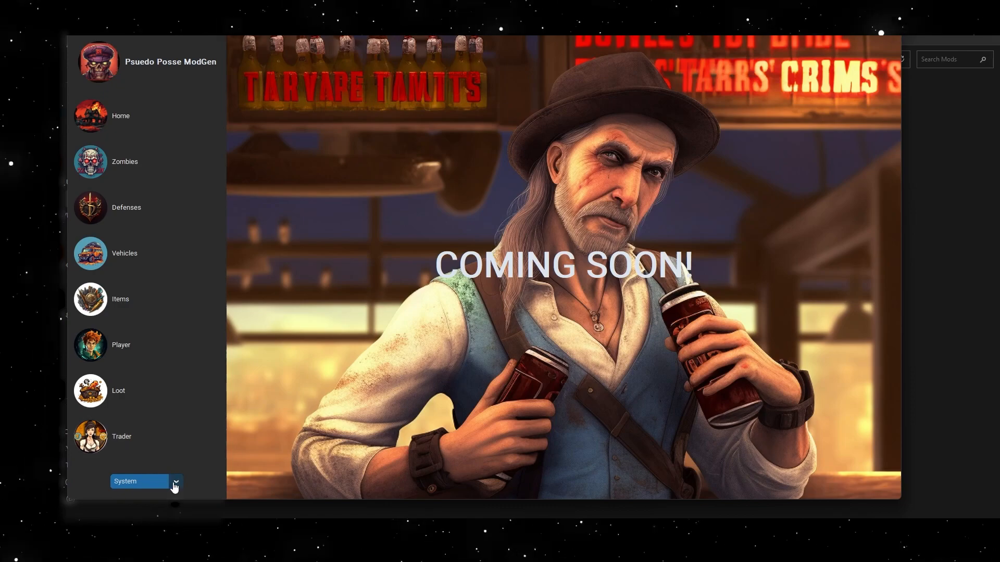
{"action": "mouse_move", "coordinate": [173, 492]}
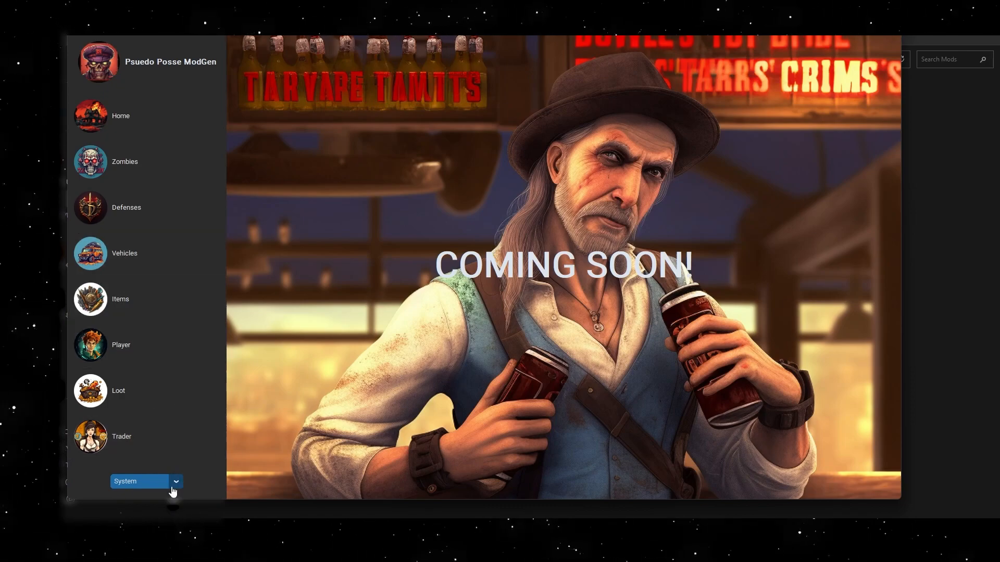